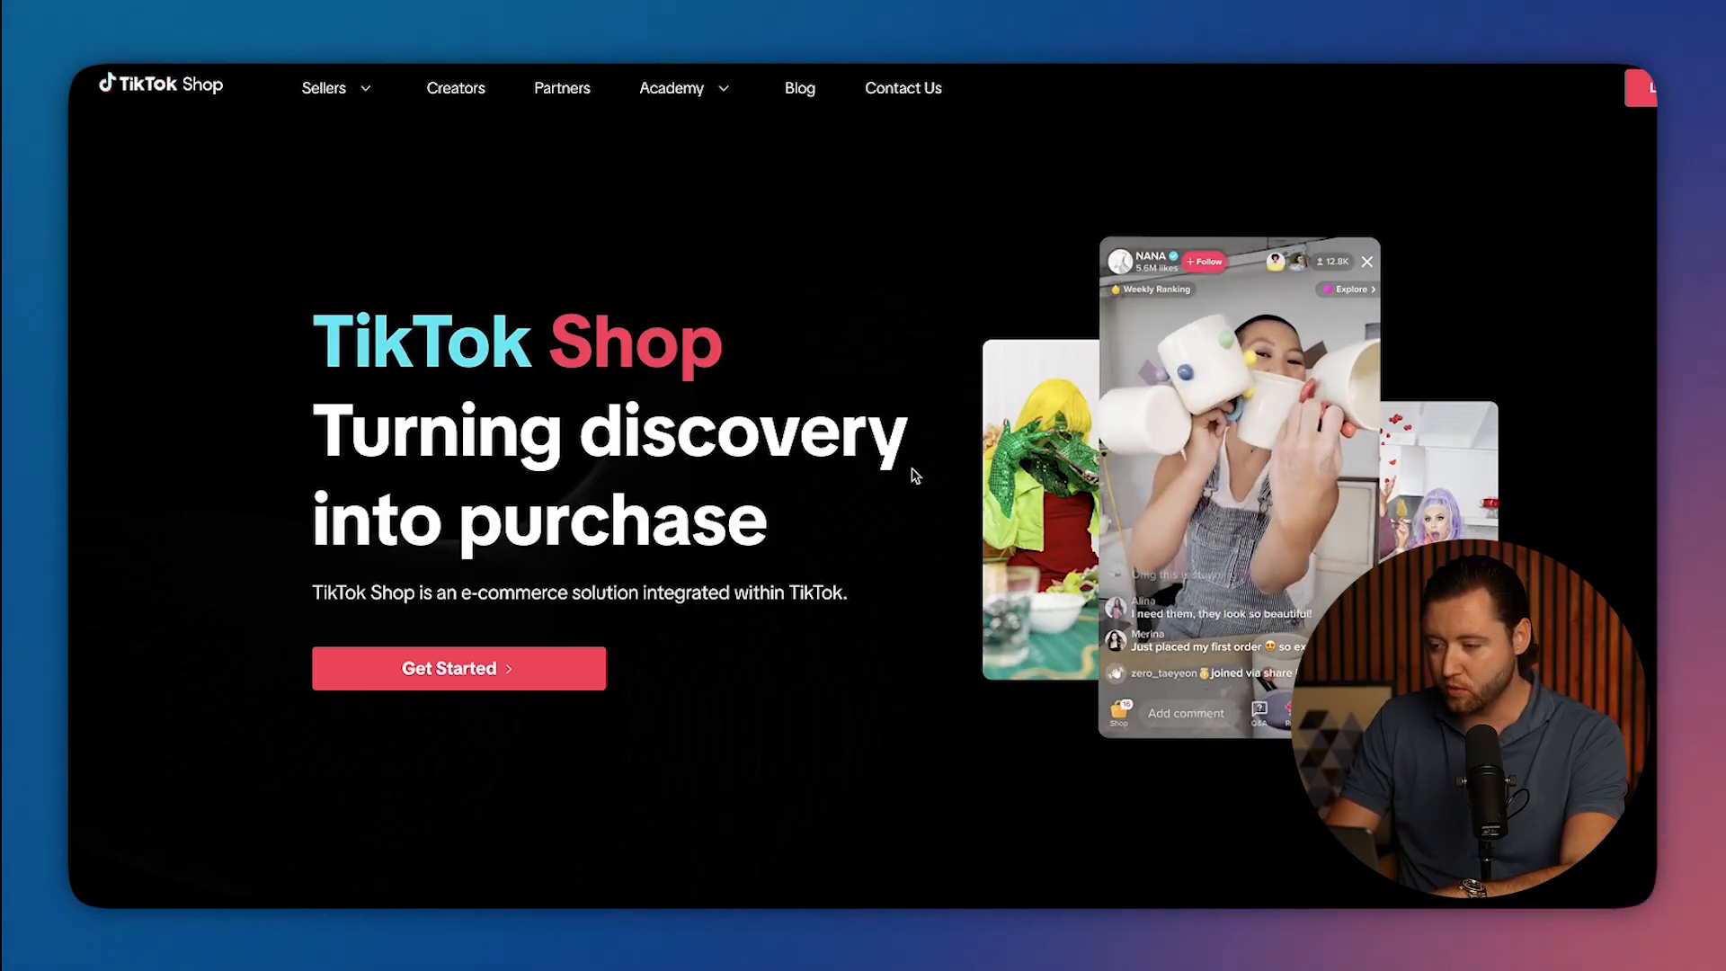
Scroll the TikTok Shop homepage down to the '3 native ways to shop' section.
scroll("down", 3)
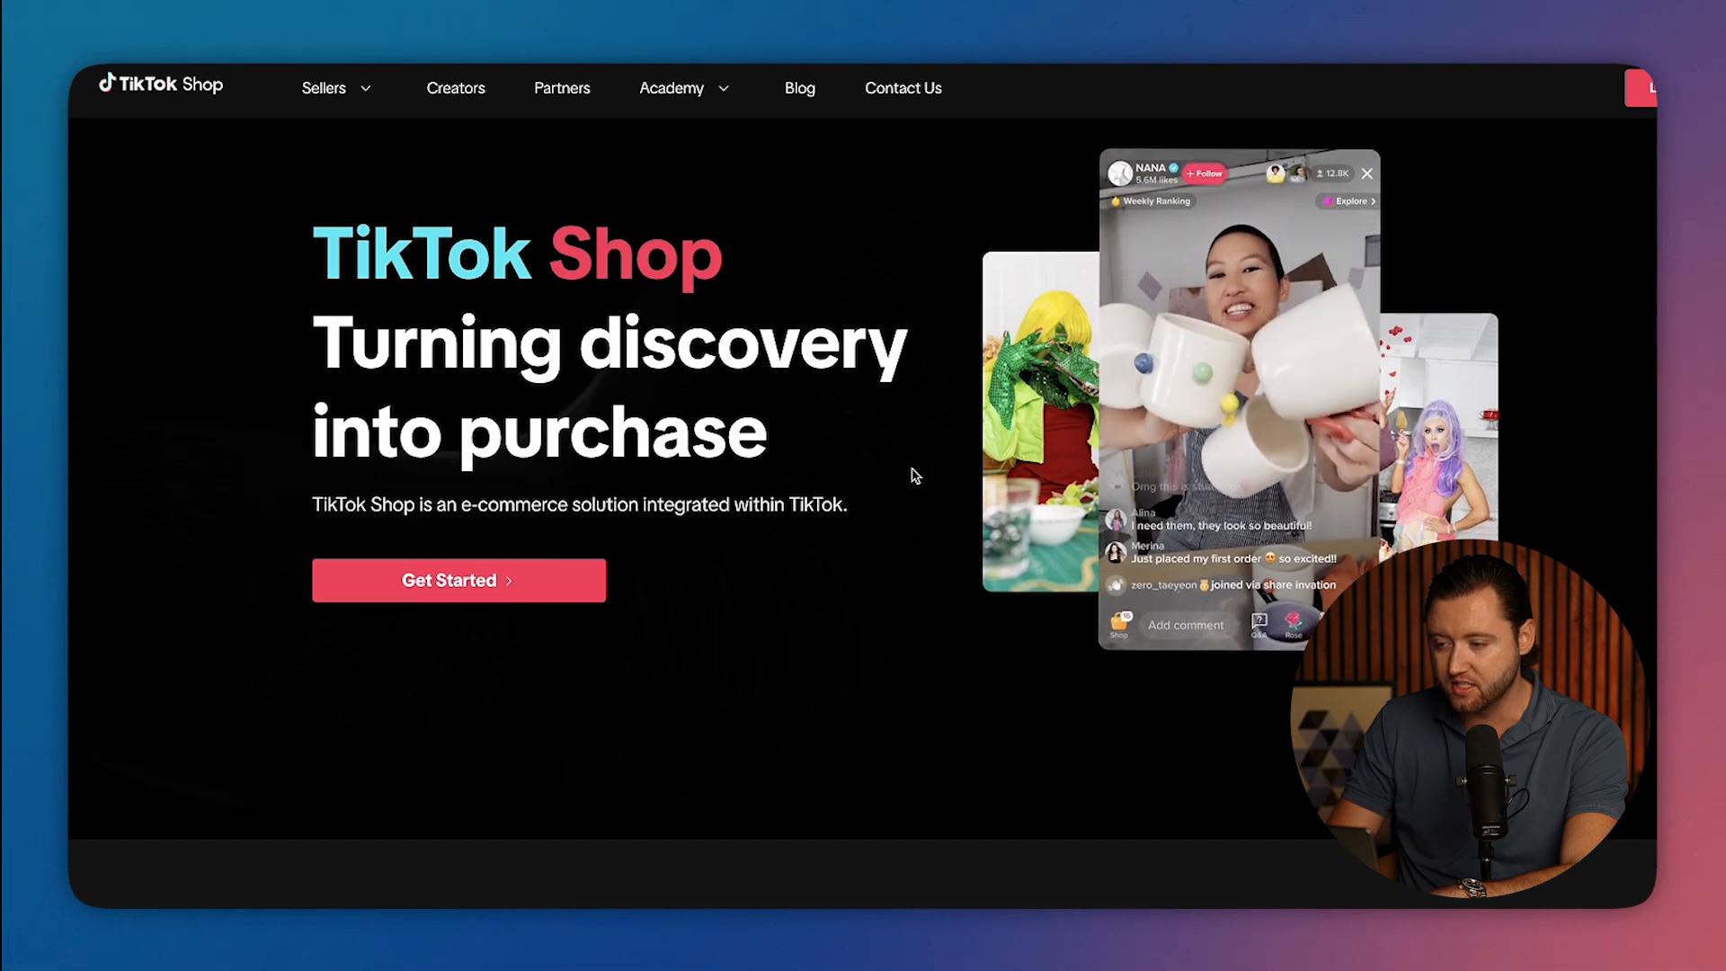
scroll("down", 3)
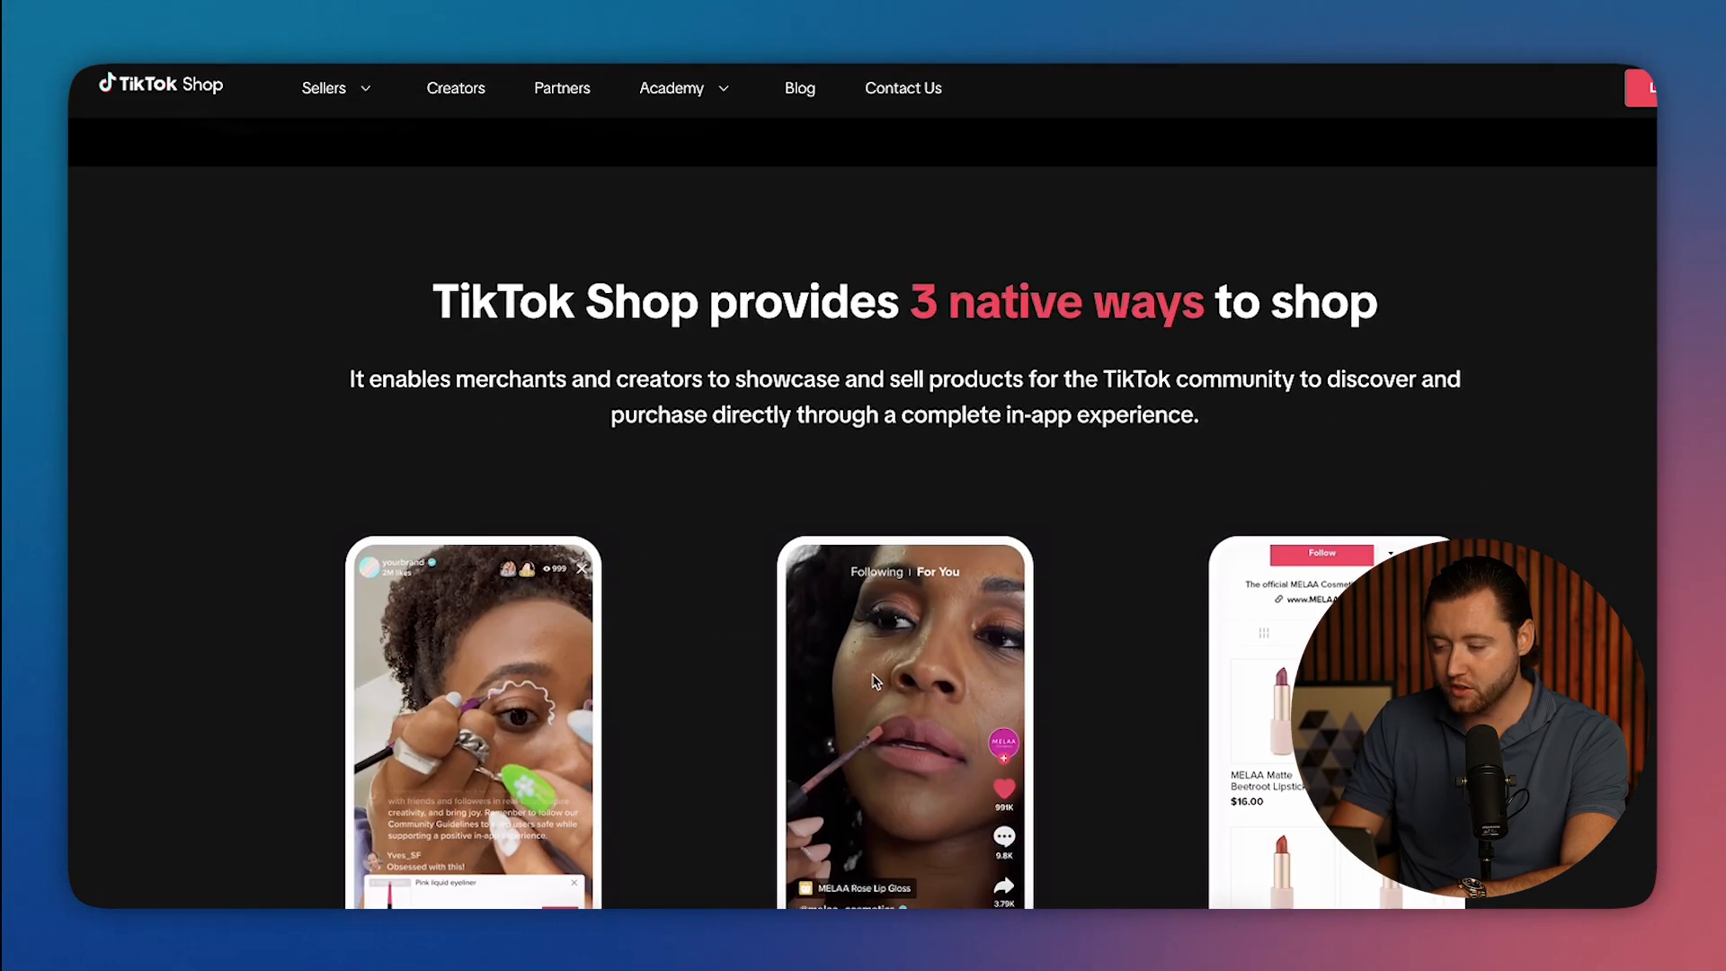
scroll("down", 3)
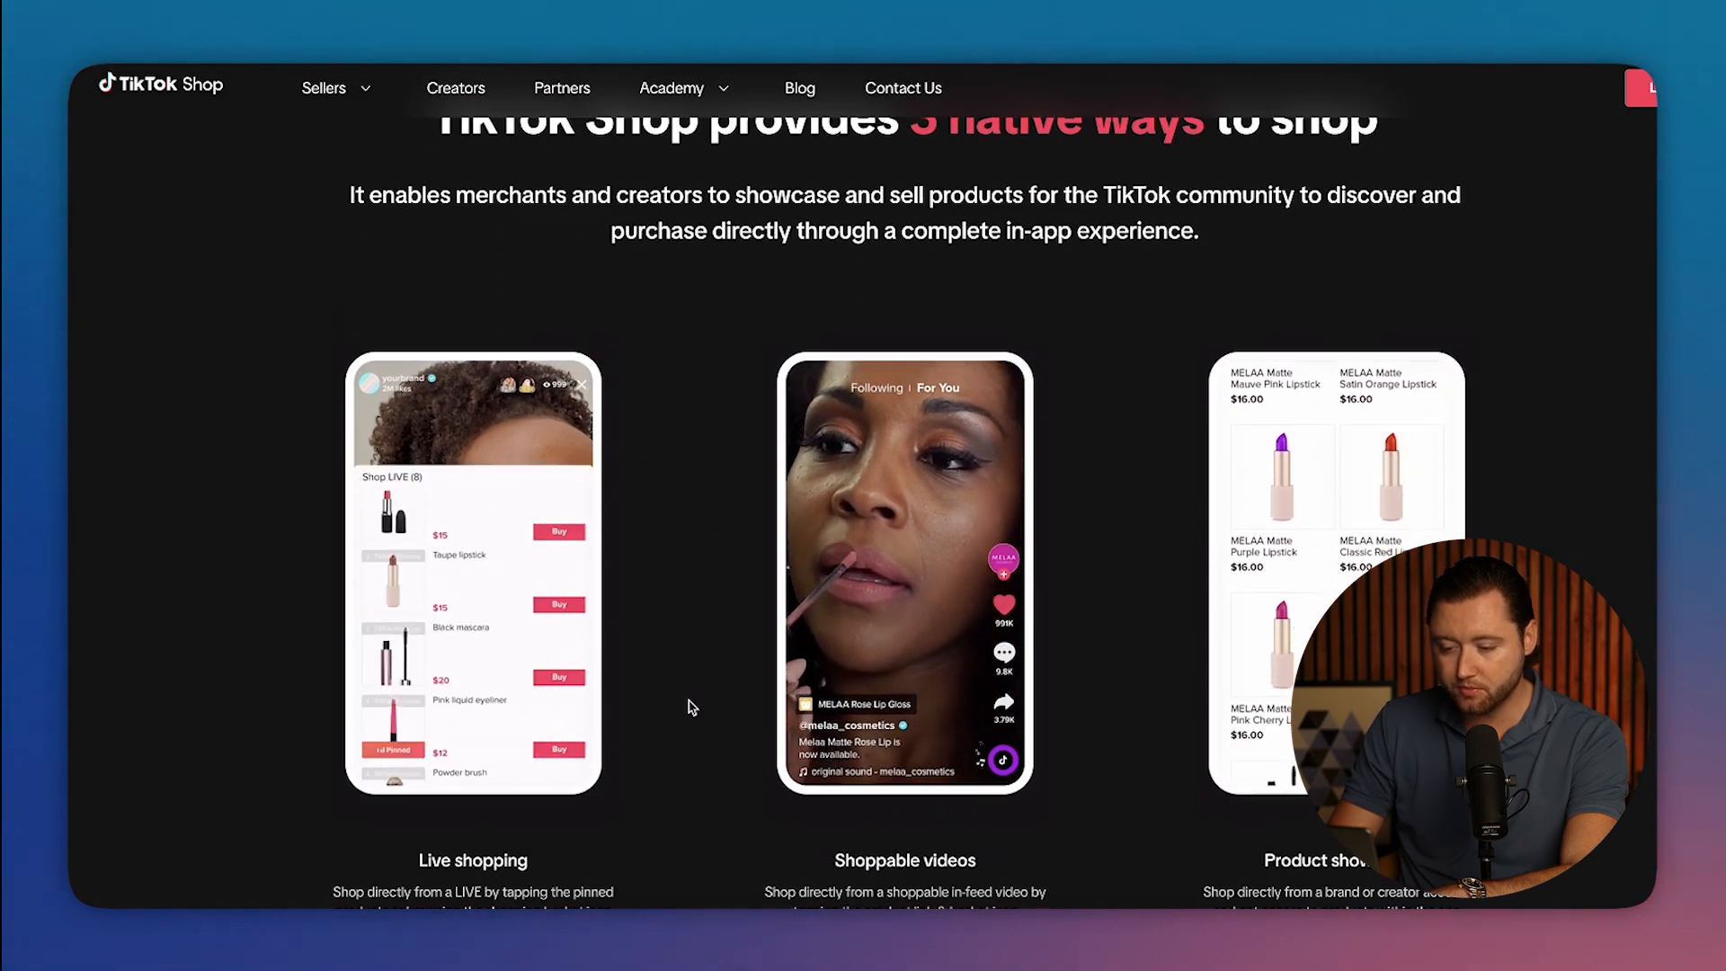
scroll("down", 3)
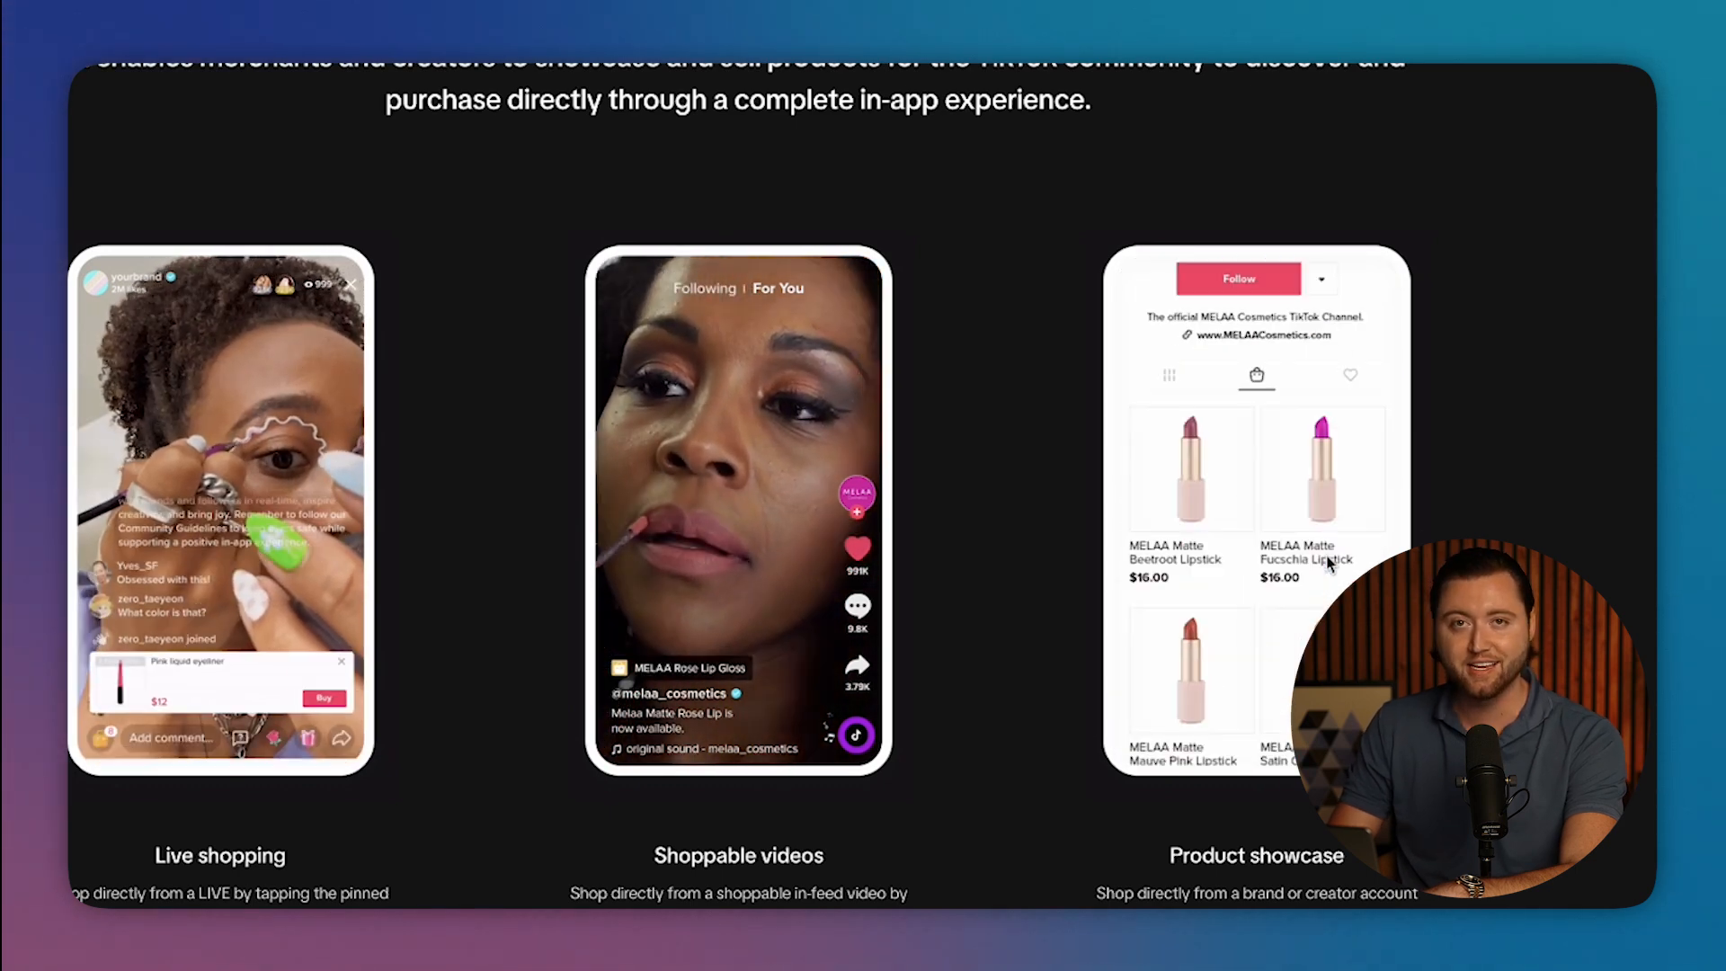
Scroll further down past the shopping modes to the TikTok Shop For You section.
scroll("down", 3)
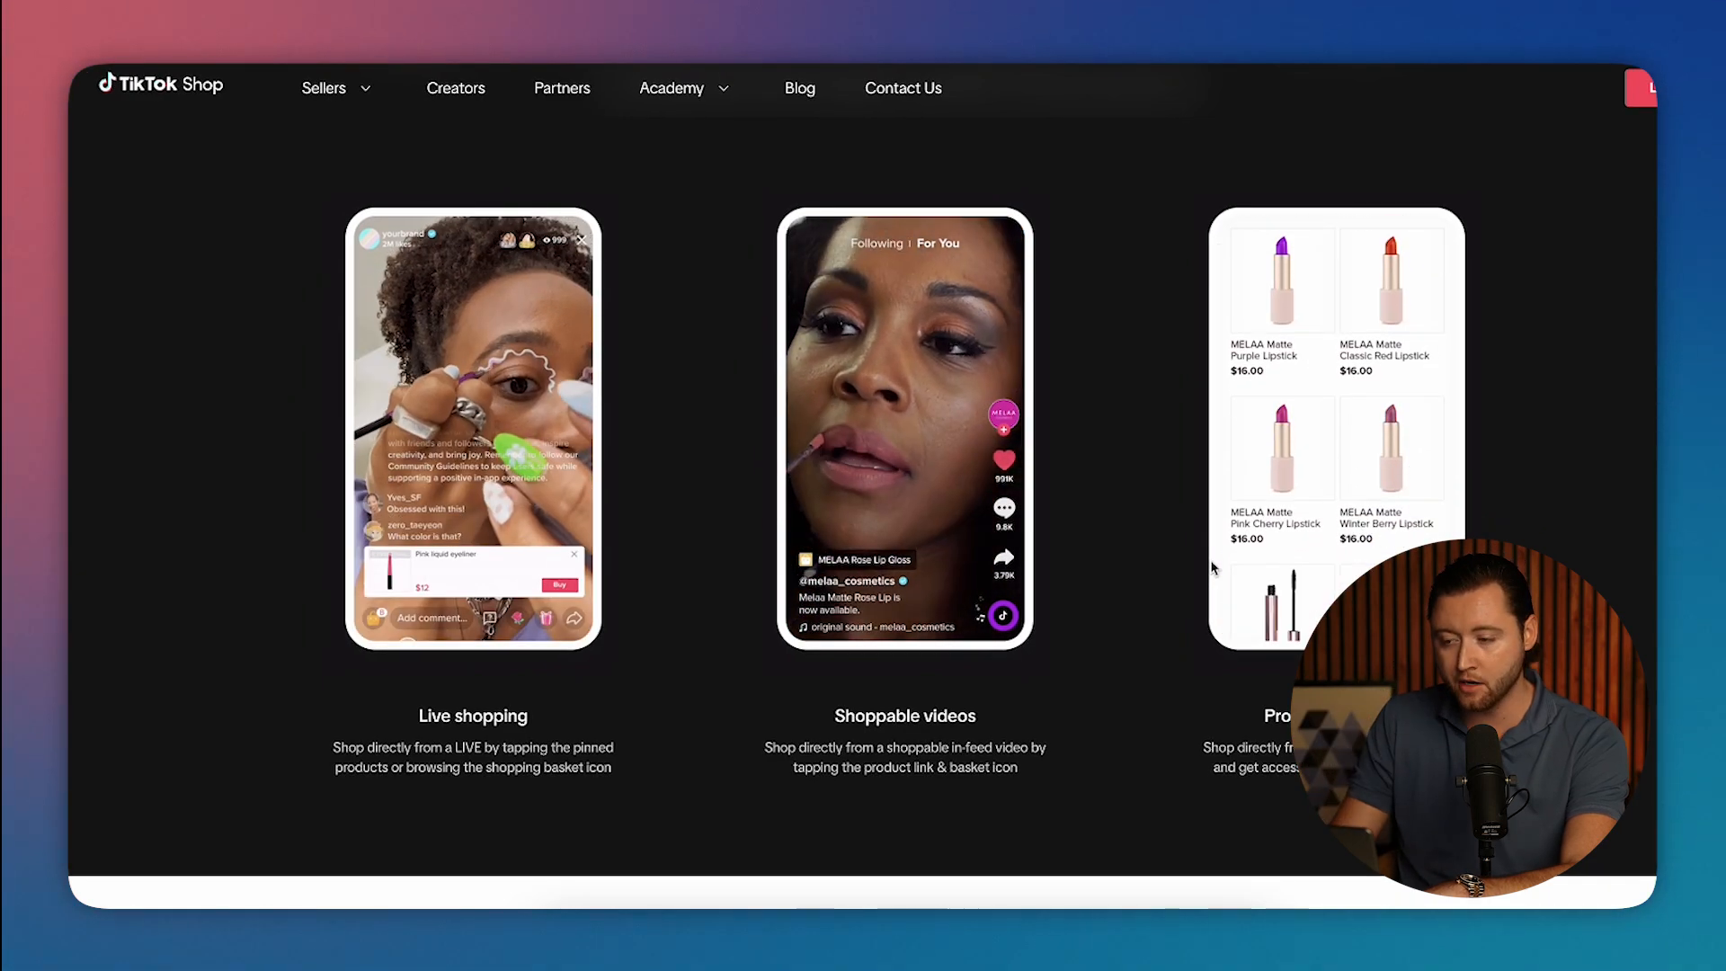
scroll("down", 3)
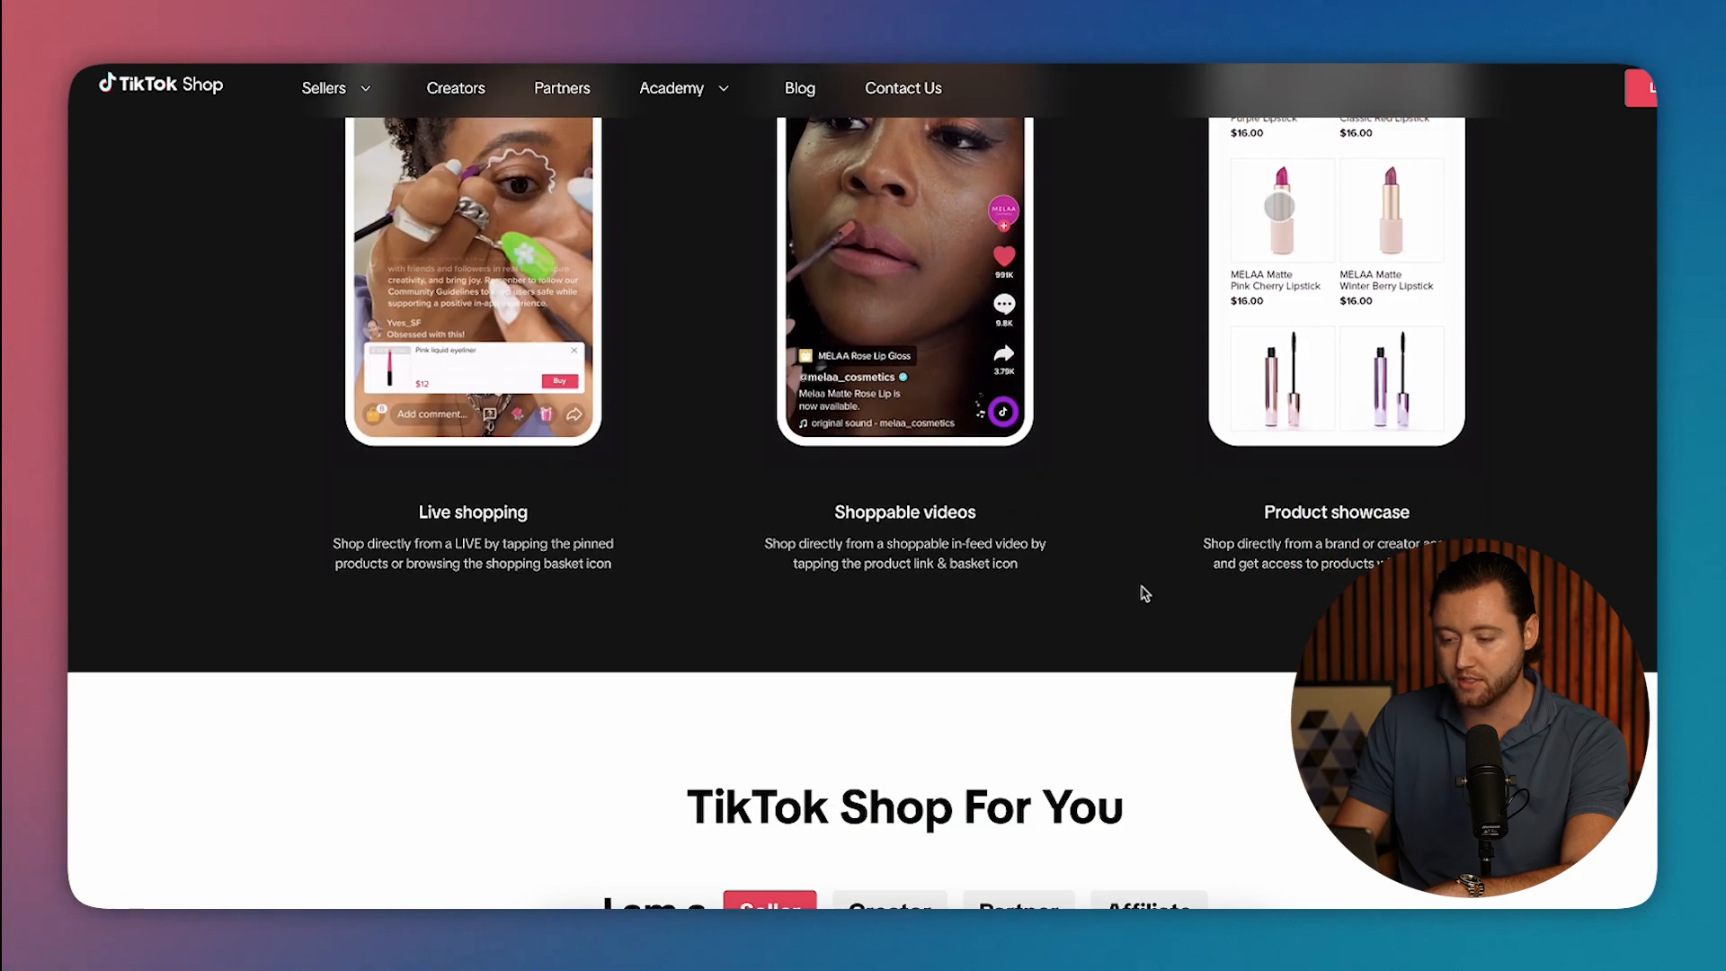
scroll("down", 3)
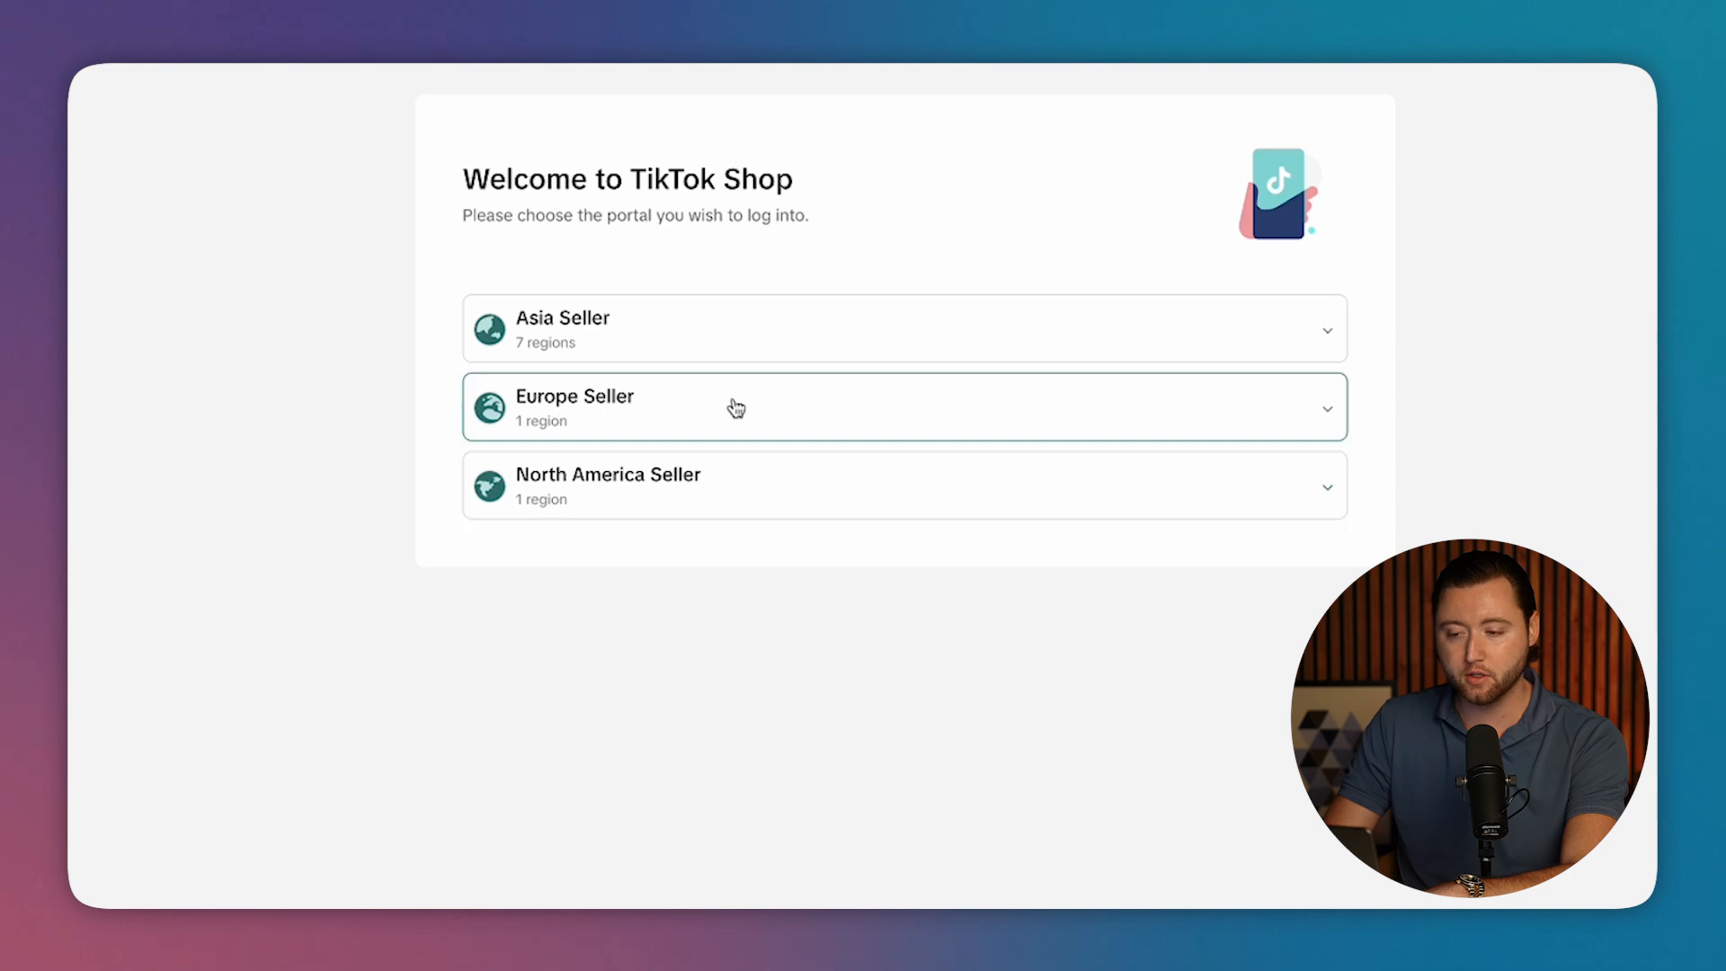
Expand the Asia seller regions, then enter the United States seller portal.
left_click(563, 328)
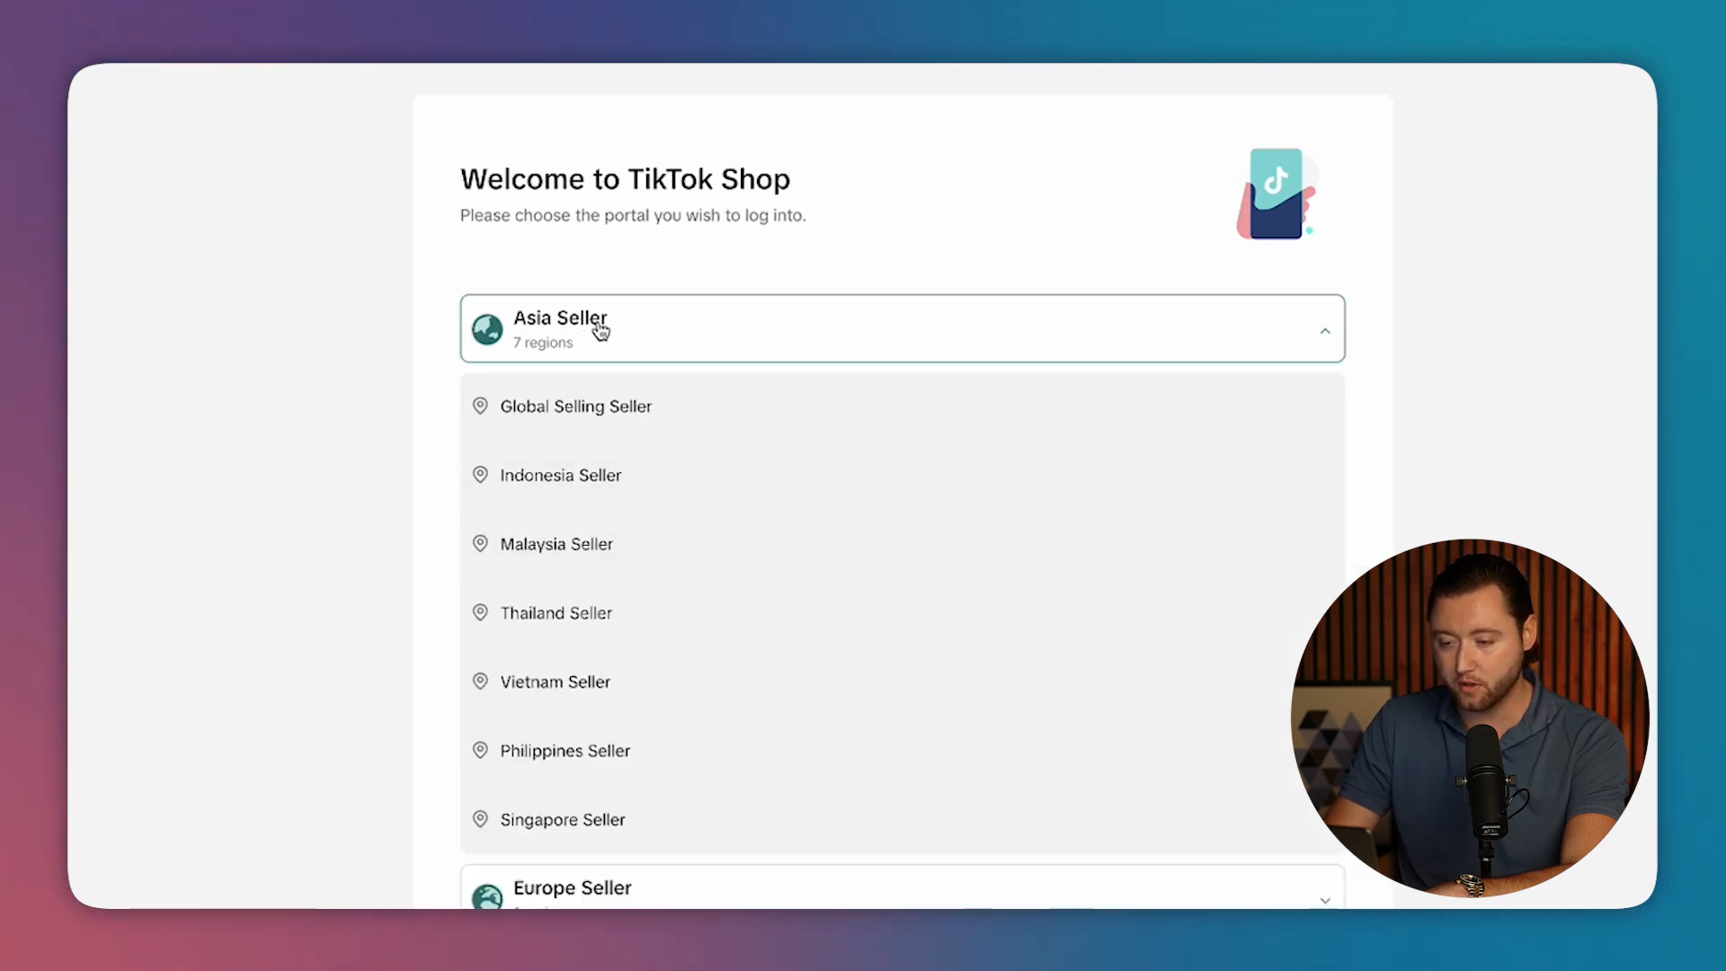
mouse_move(563, 806)
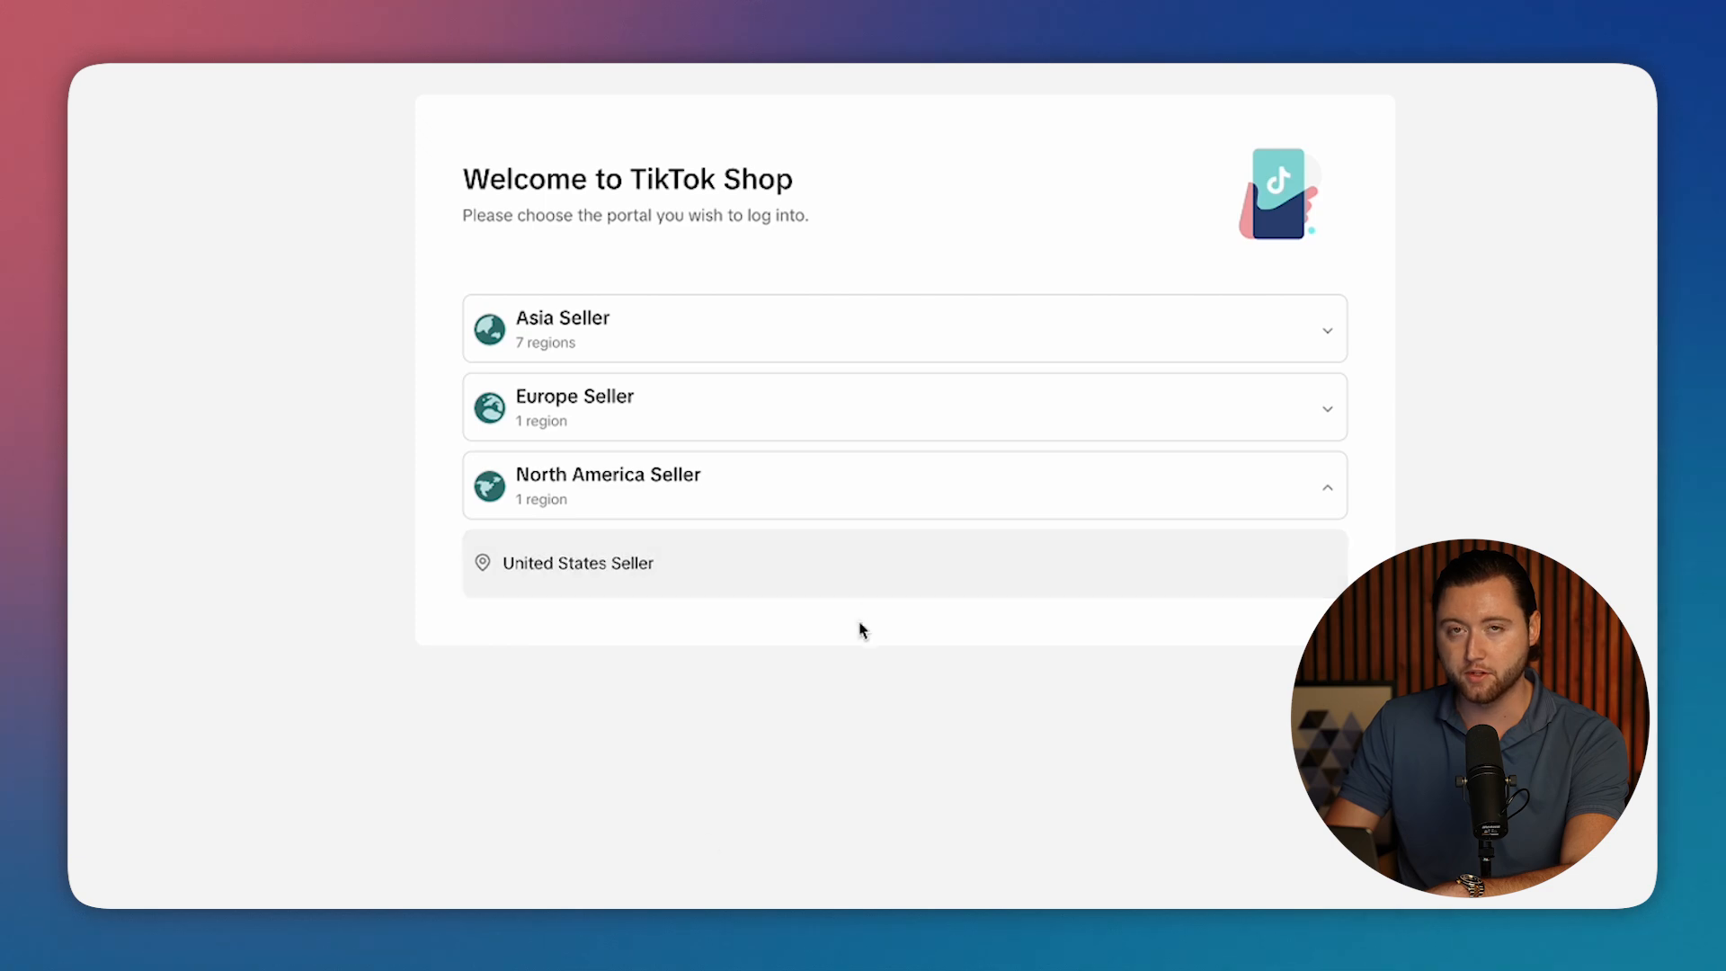
mouse_move(737, 847)
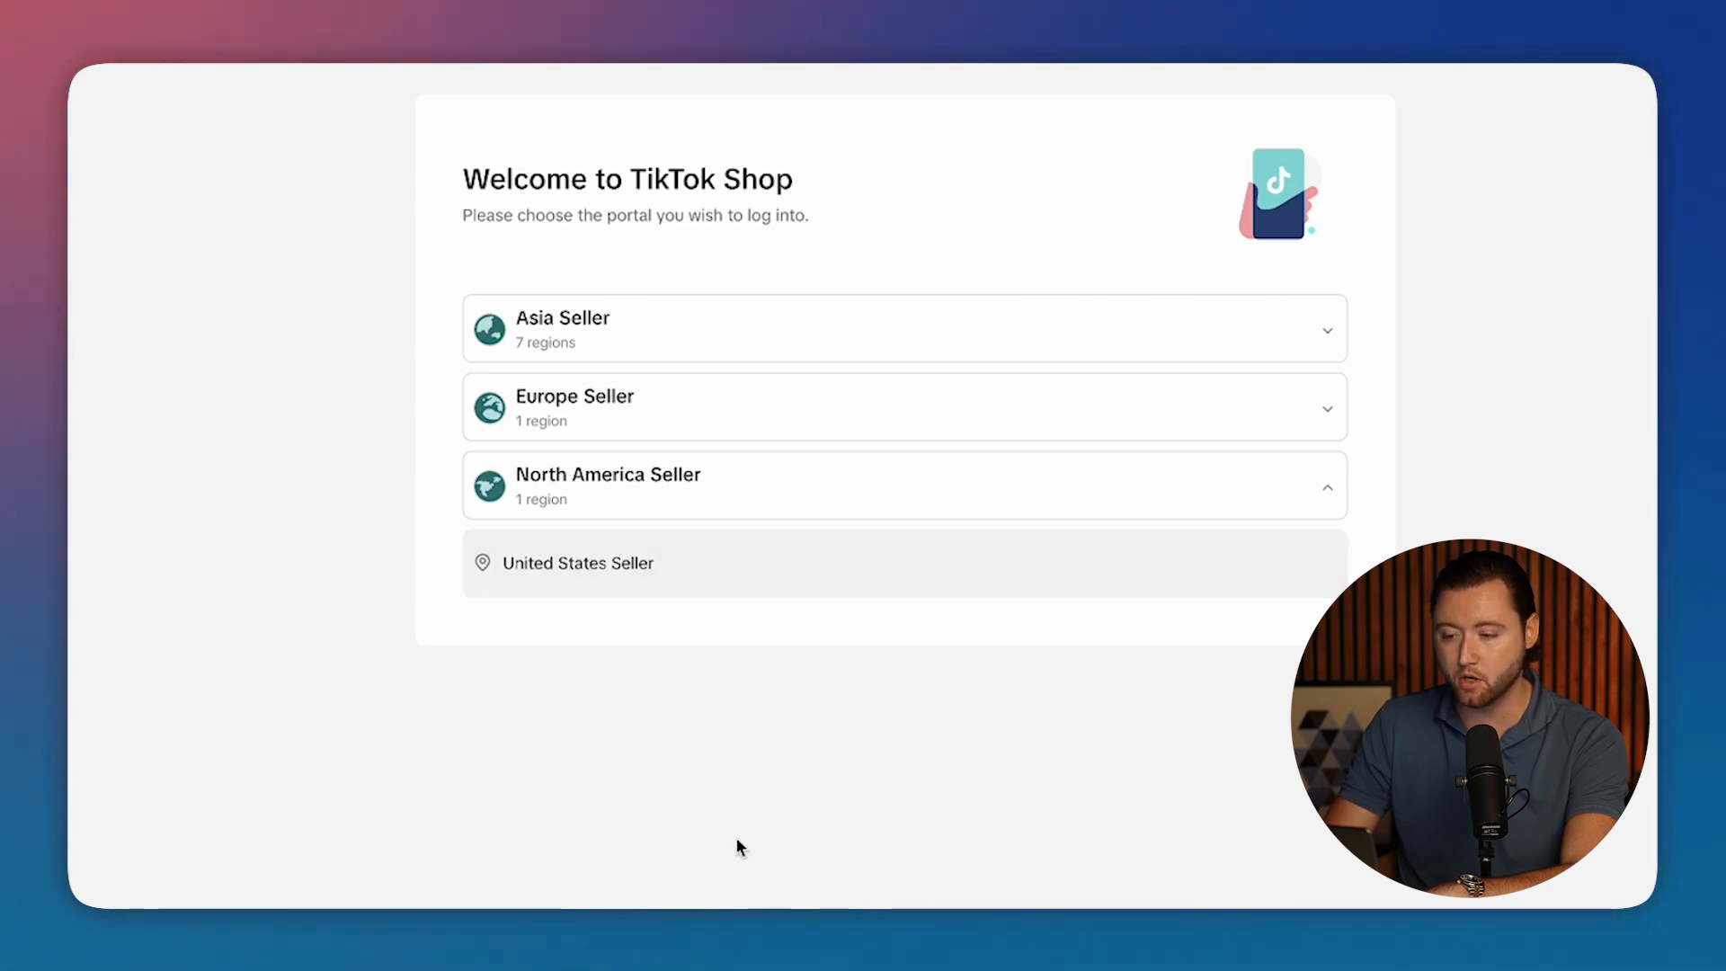
mouse_move(748, 840)
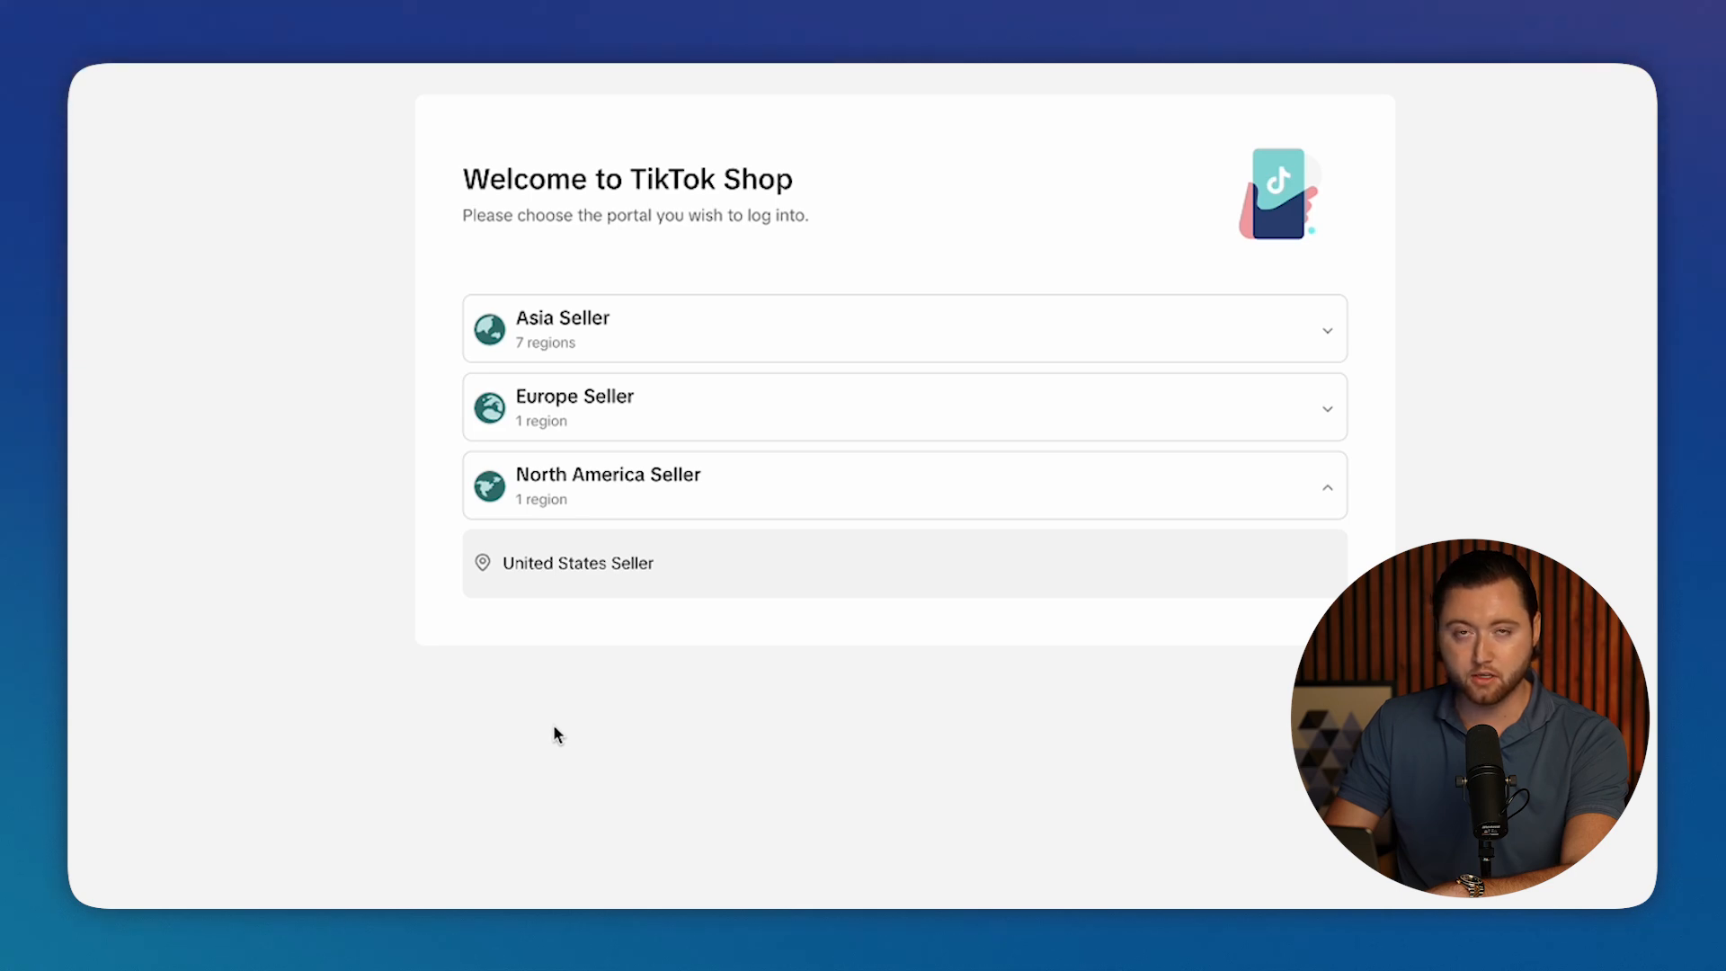
mouse_move(460, 473)
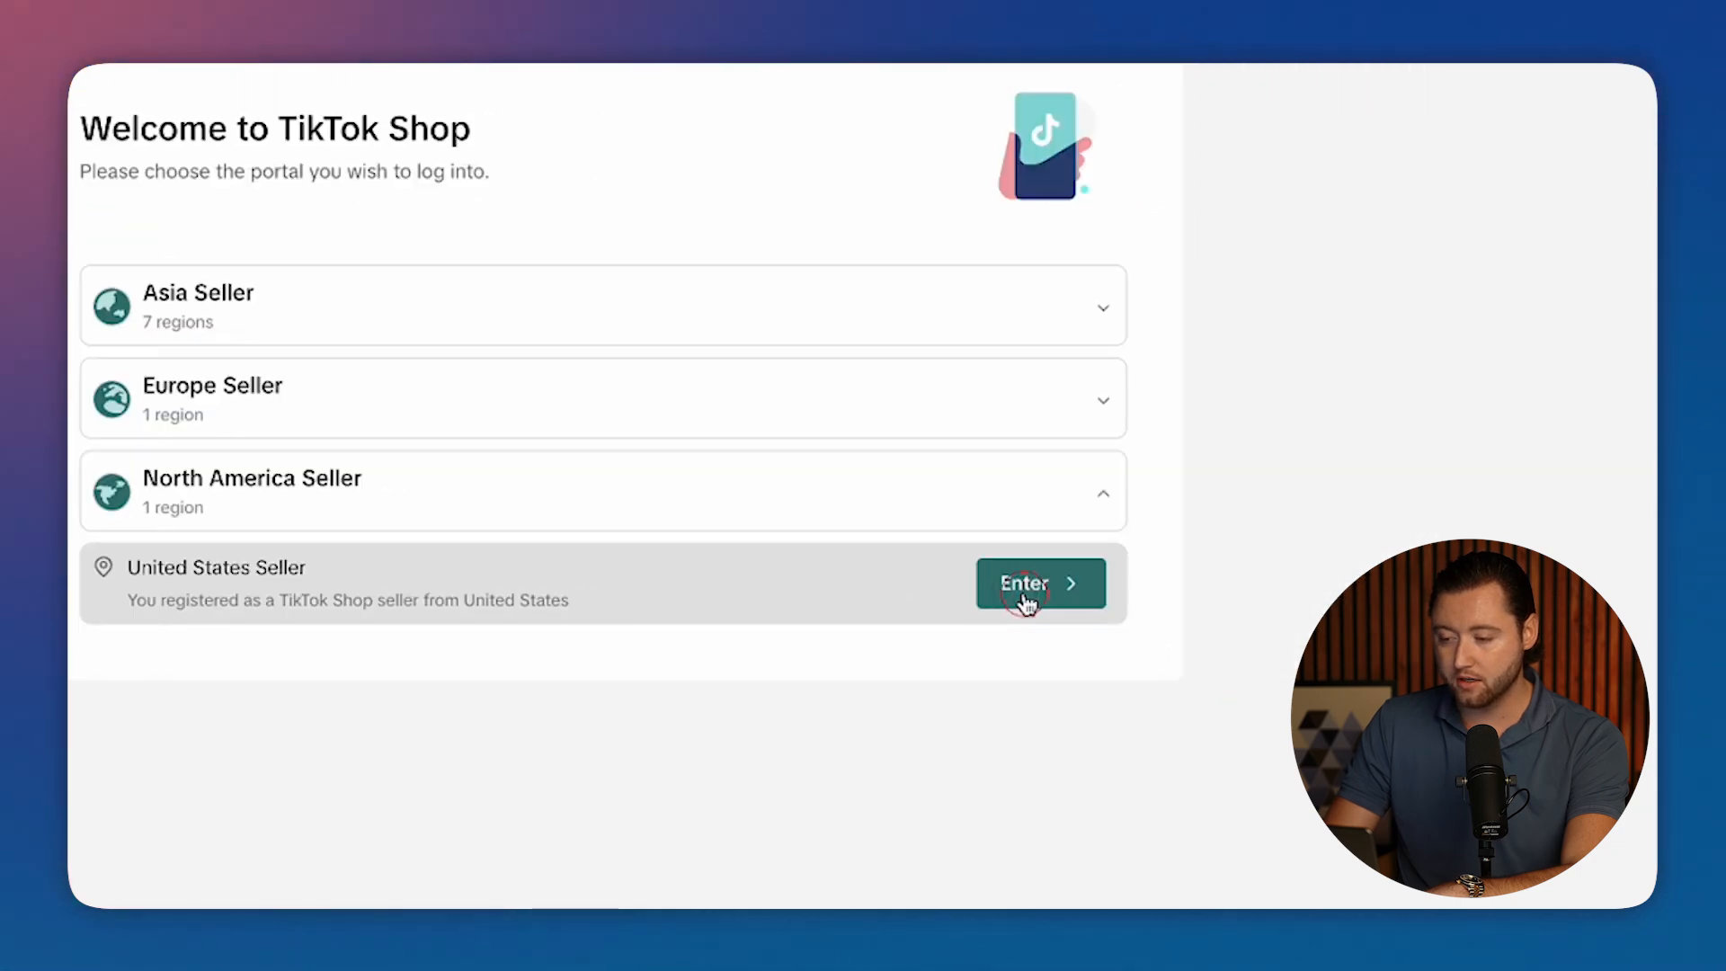
left_click(1039, 582)
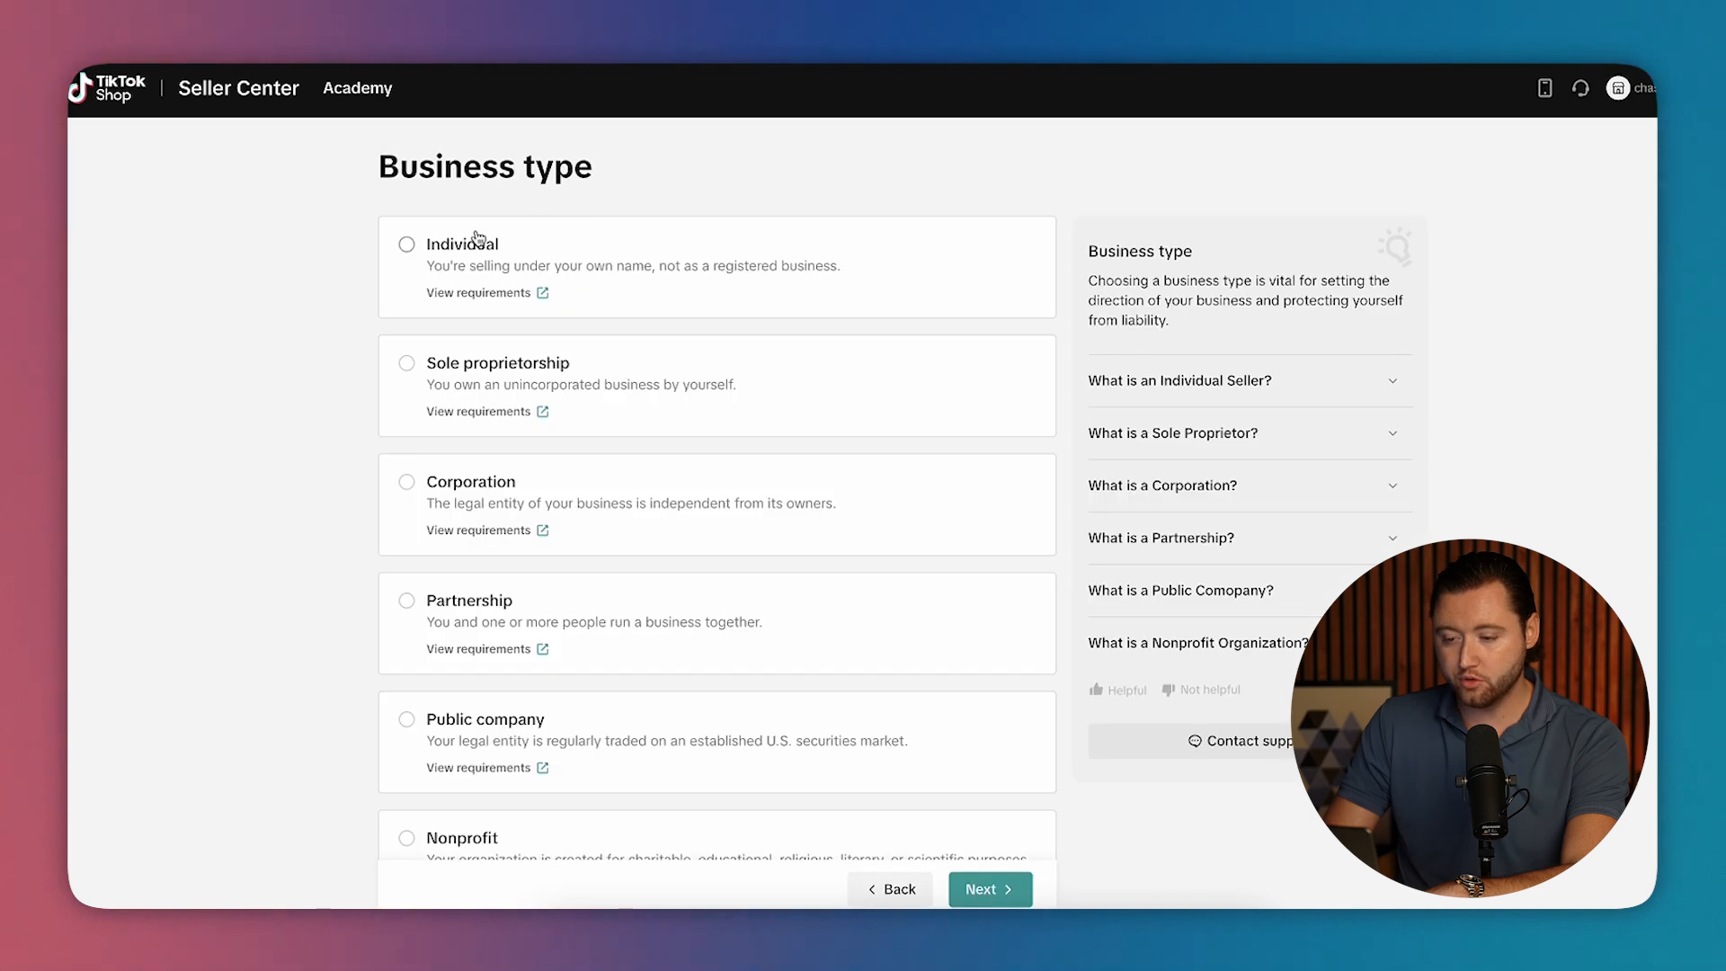
Look over the Business type options from Individual to Nonprofit and pick one.
scroll("down", 3)
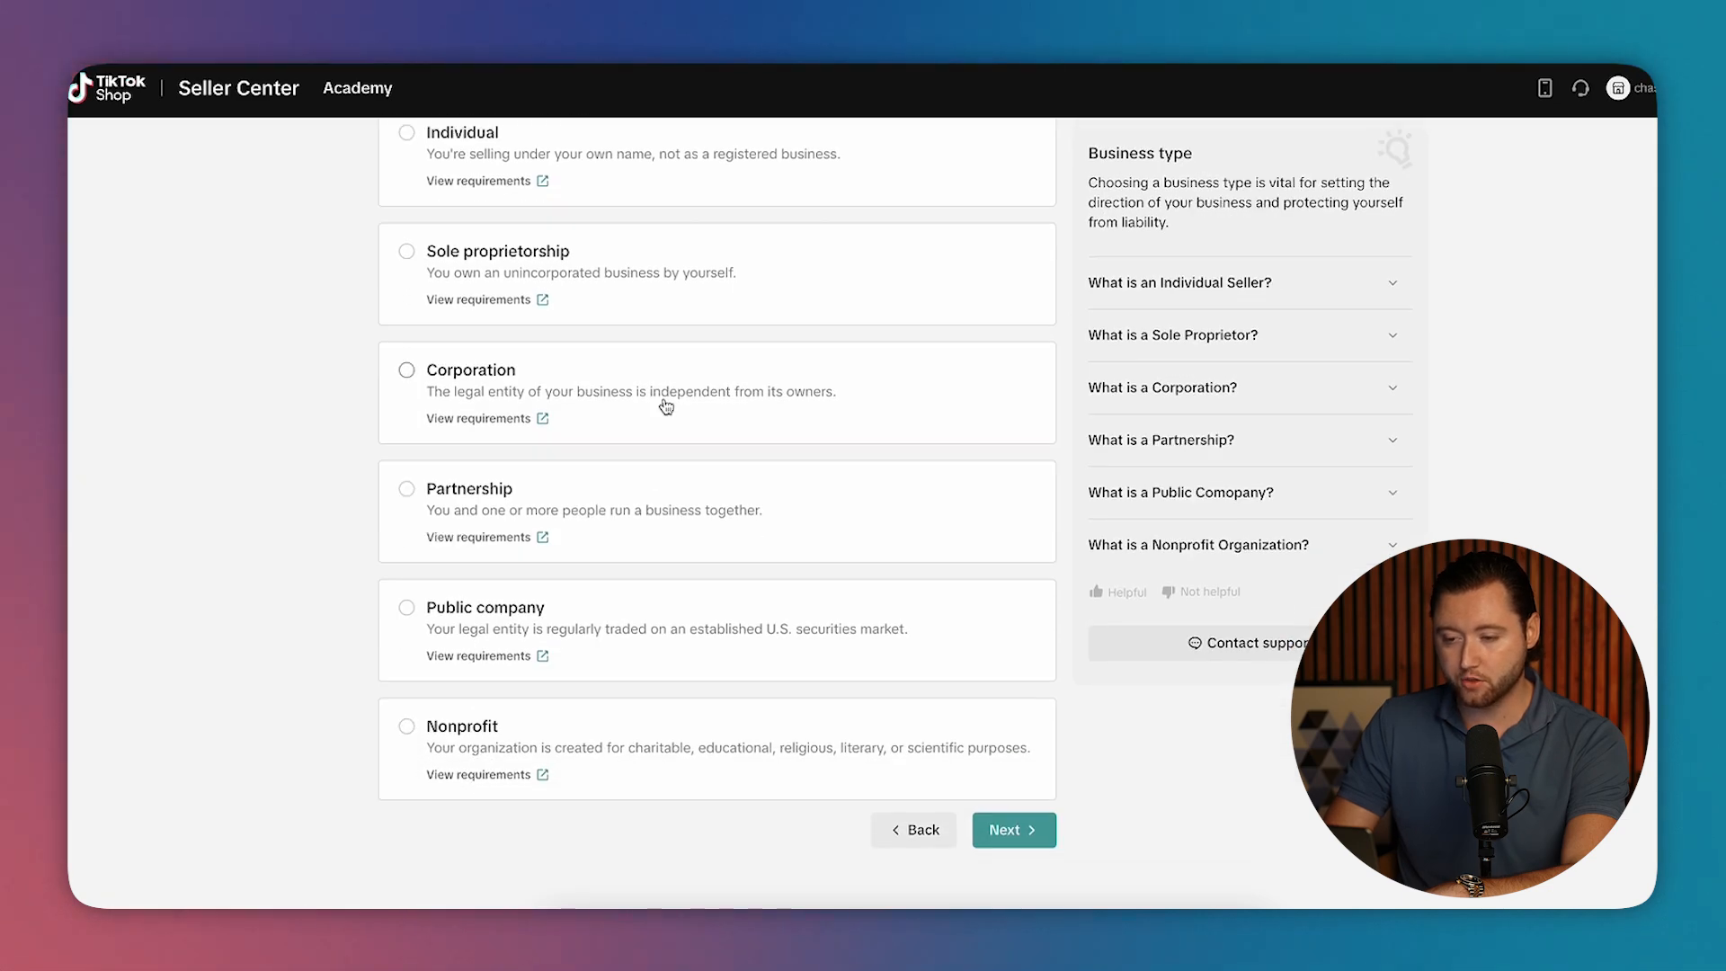
left_click(1012, 829)
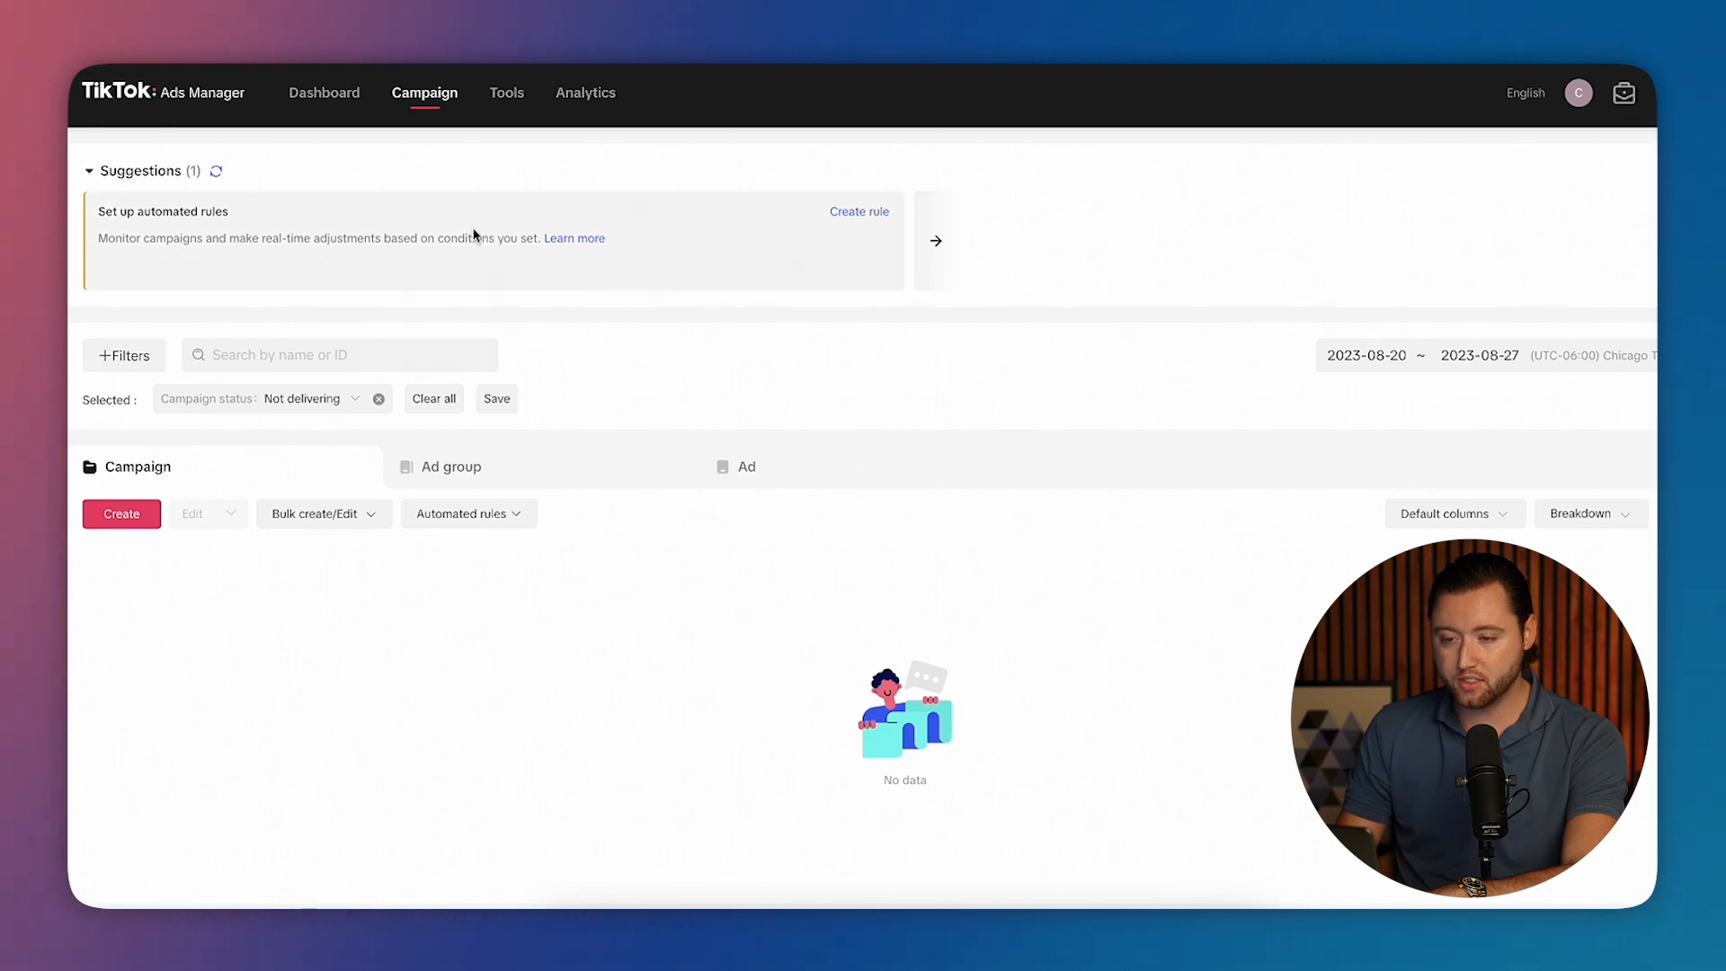
Start a new campaign and set the ad group to Video Shopping Ads sourced from TikTok Shop.
left_click(90, 171)
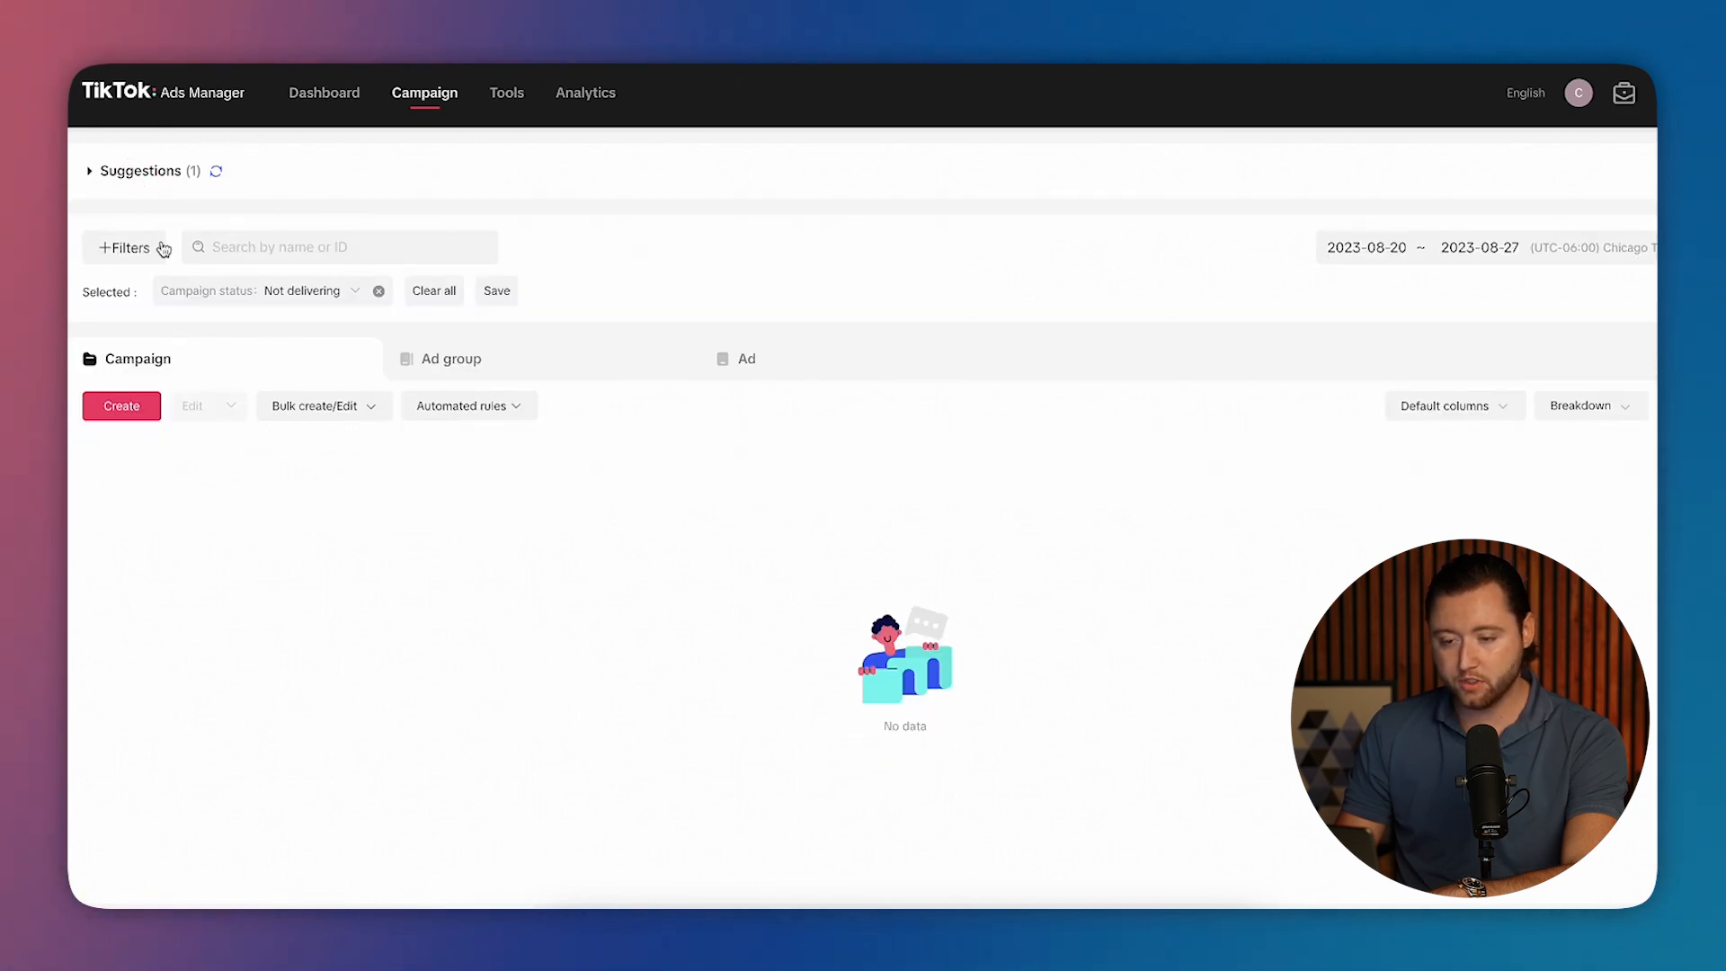
left_click(121, 405)
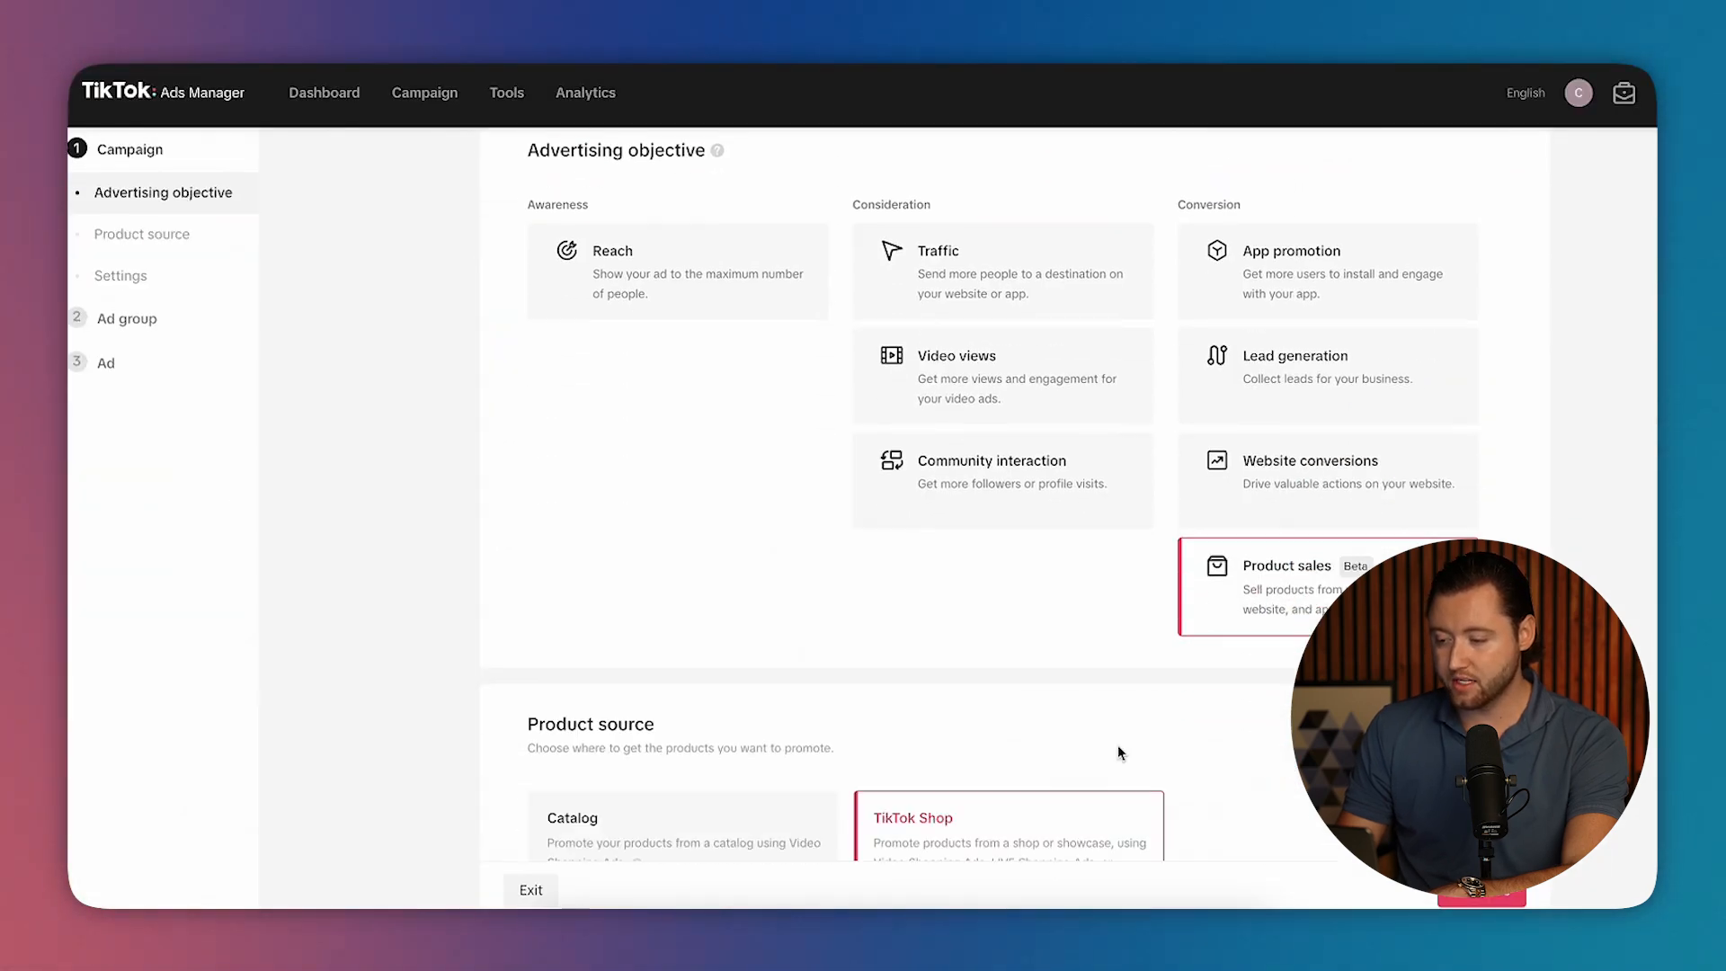
scroll("down", 3)
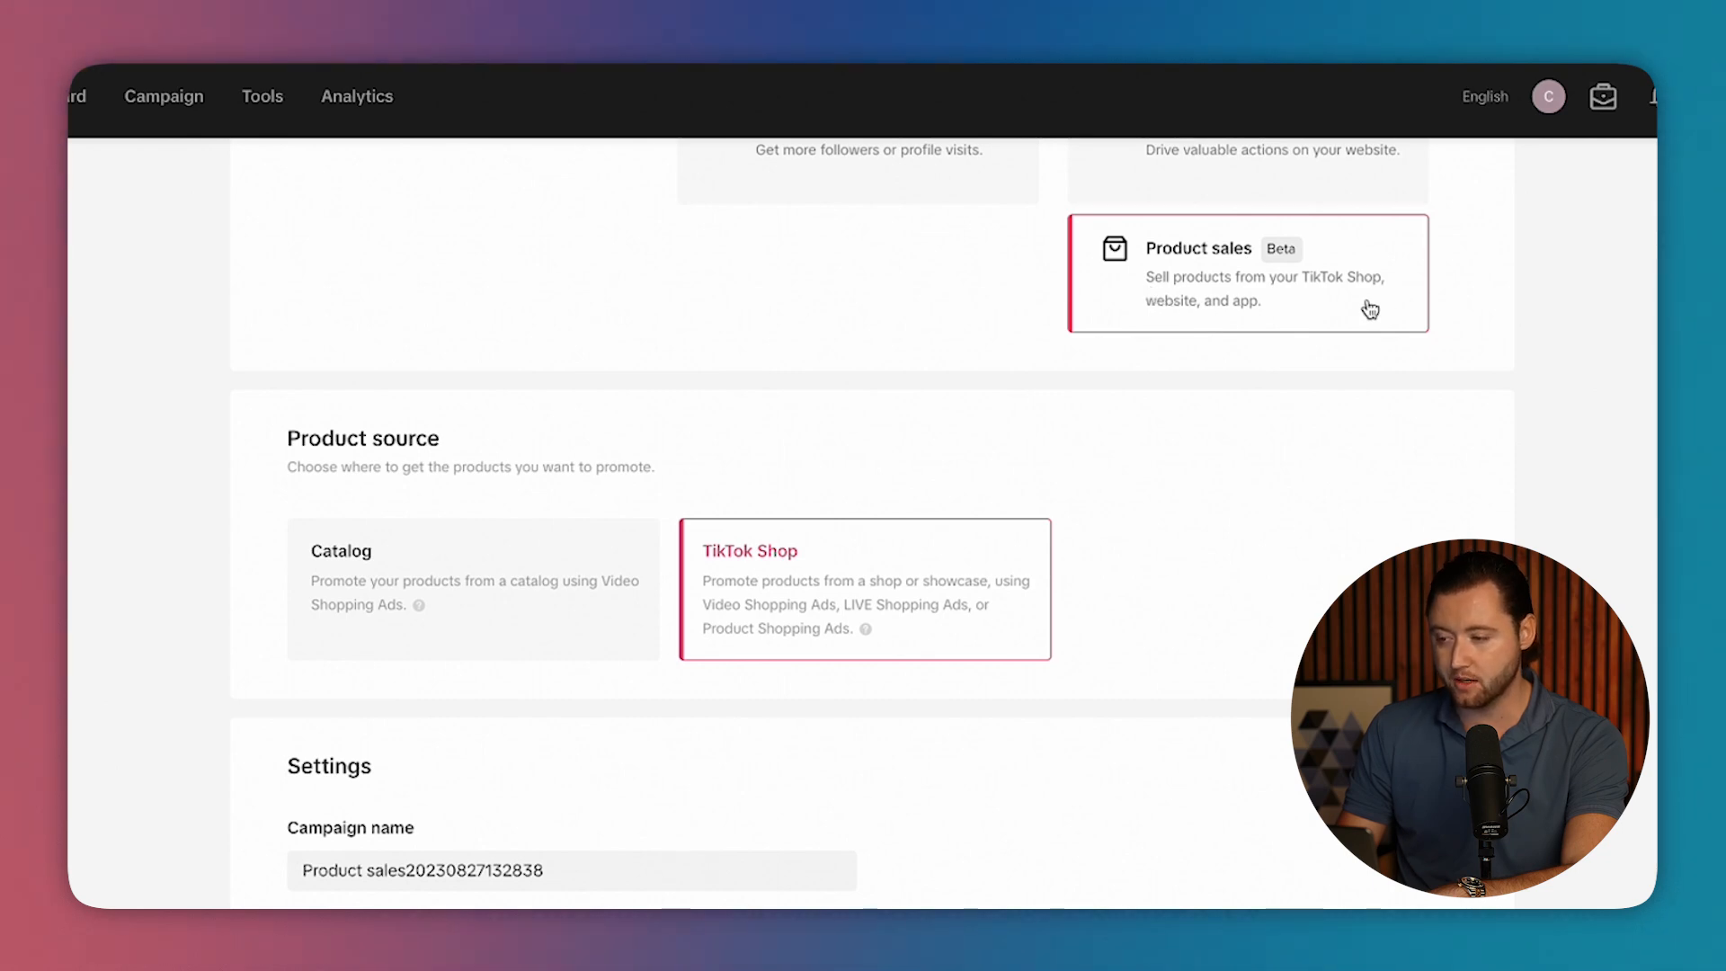
mouse_move(788, 660)
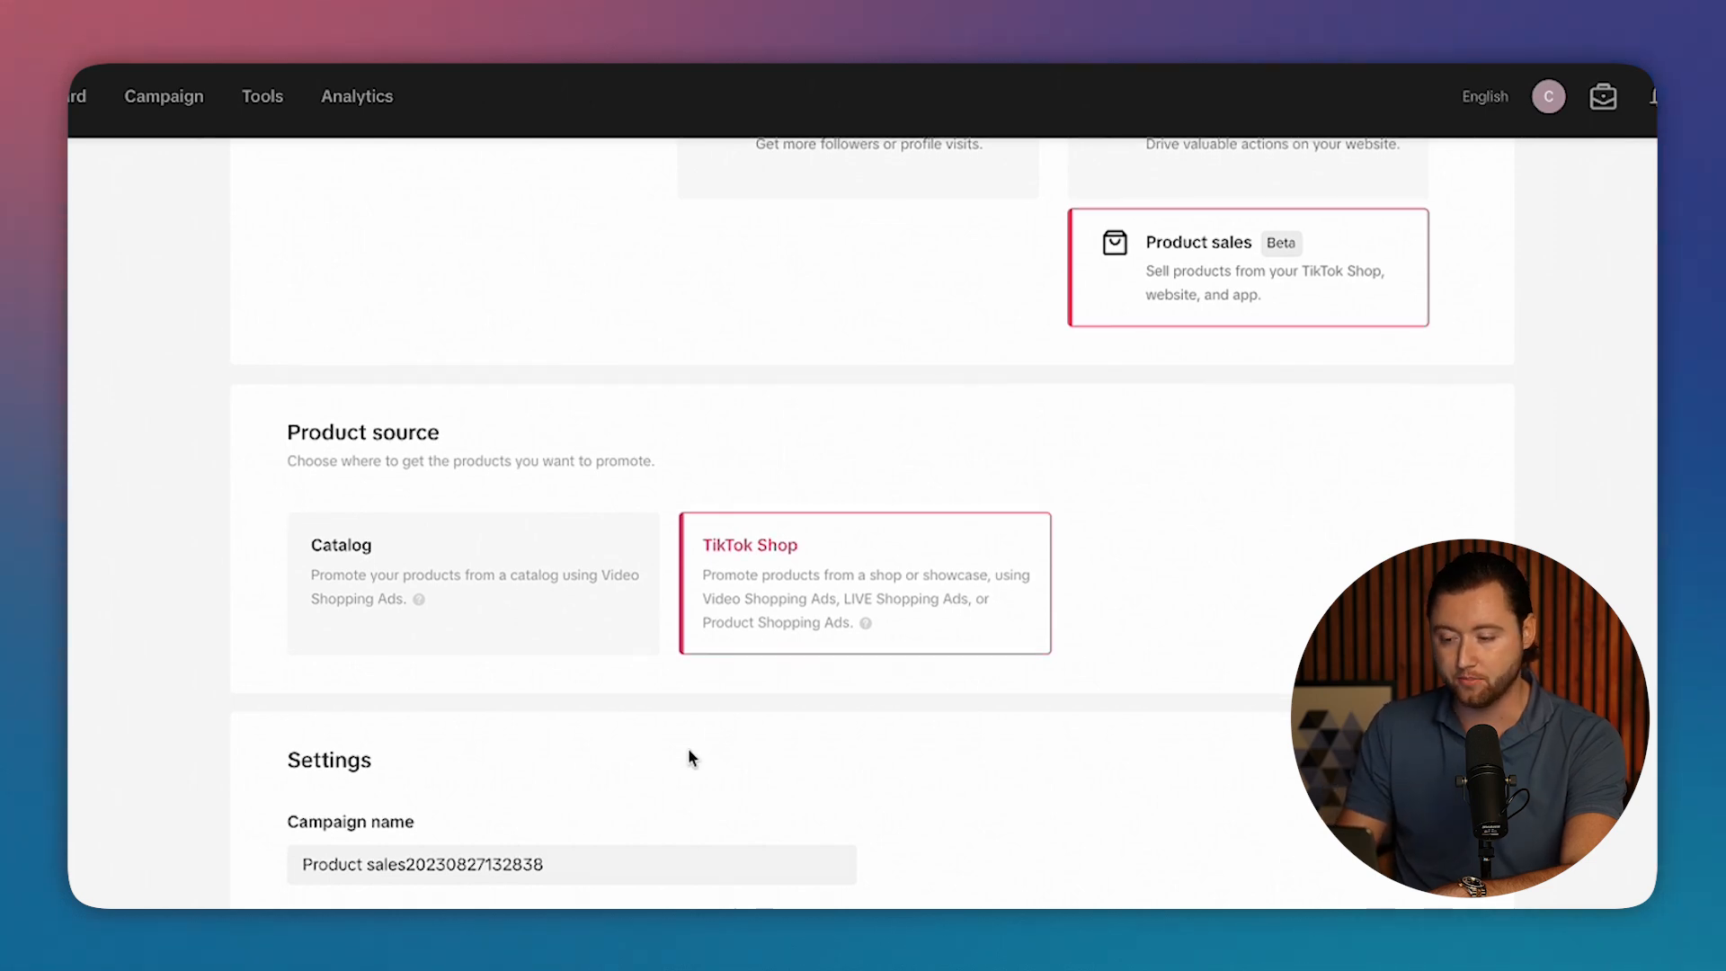
type("TikTok Sho")
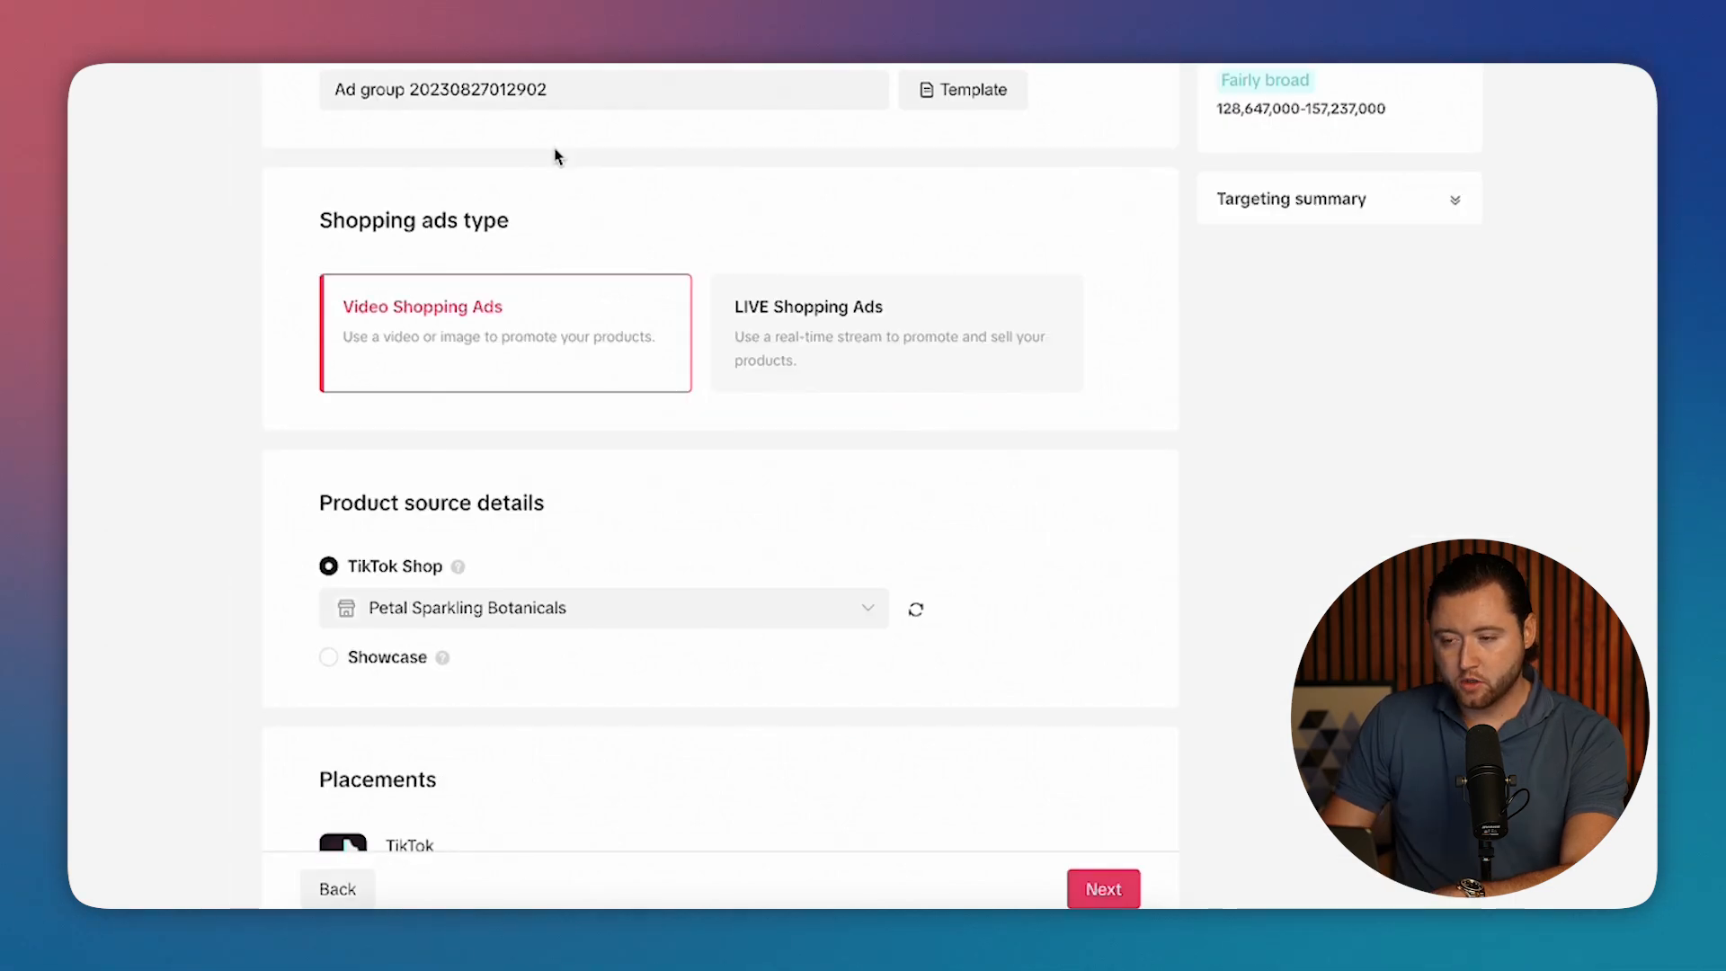
mouse_move(489, 316)
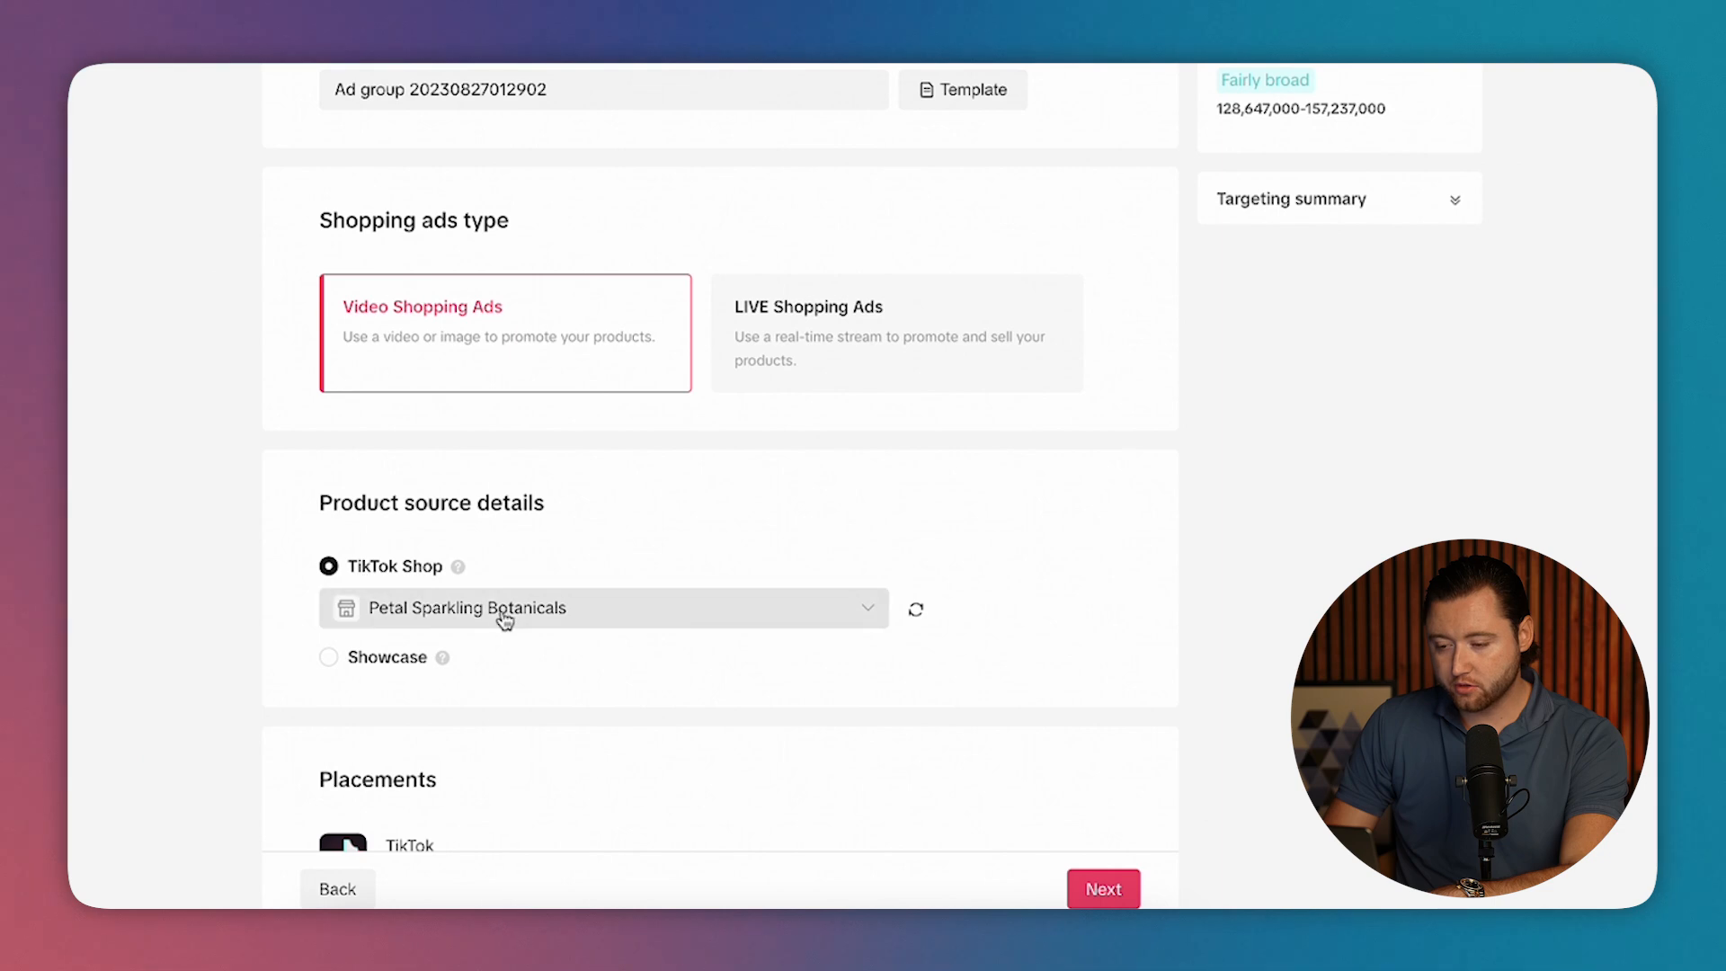
Expand advanced placement settings, set the optimization goal to Initiate checkouts and continue to the ad.
scroll("down", 3)
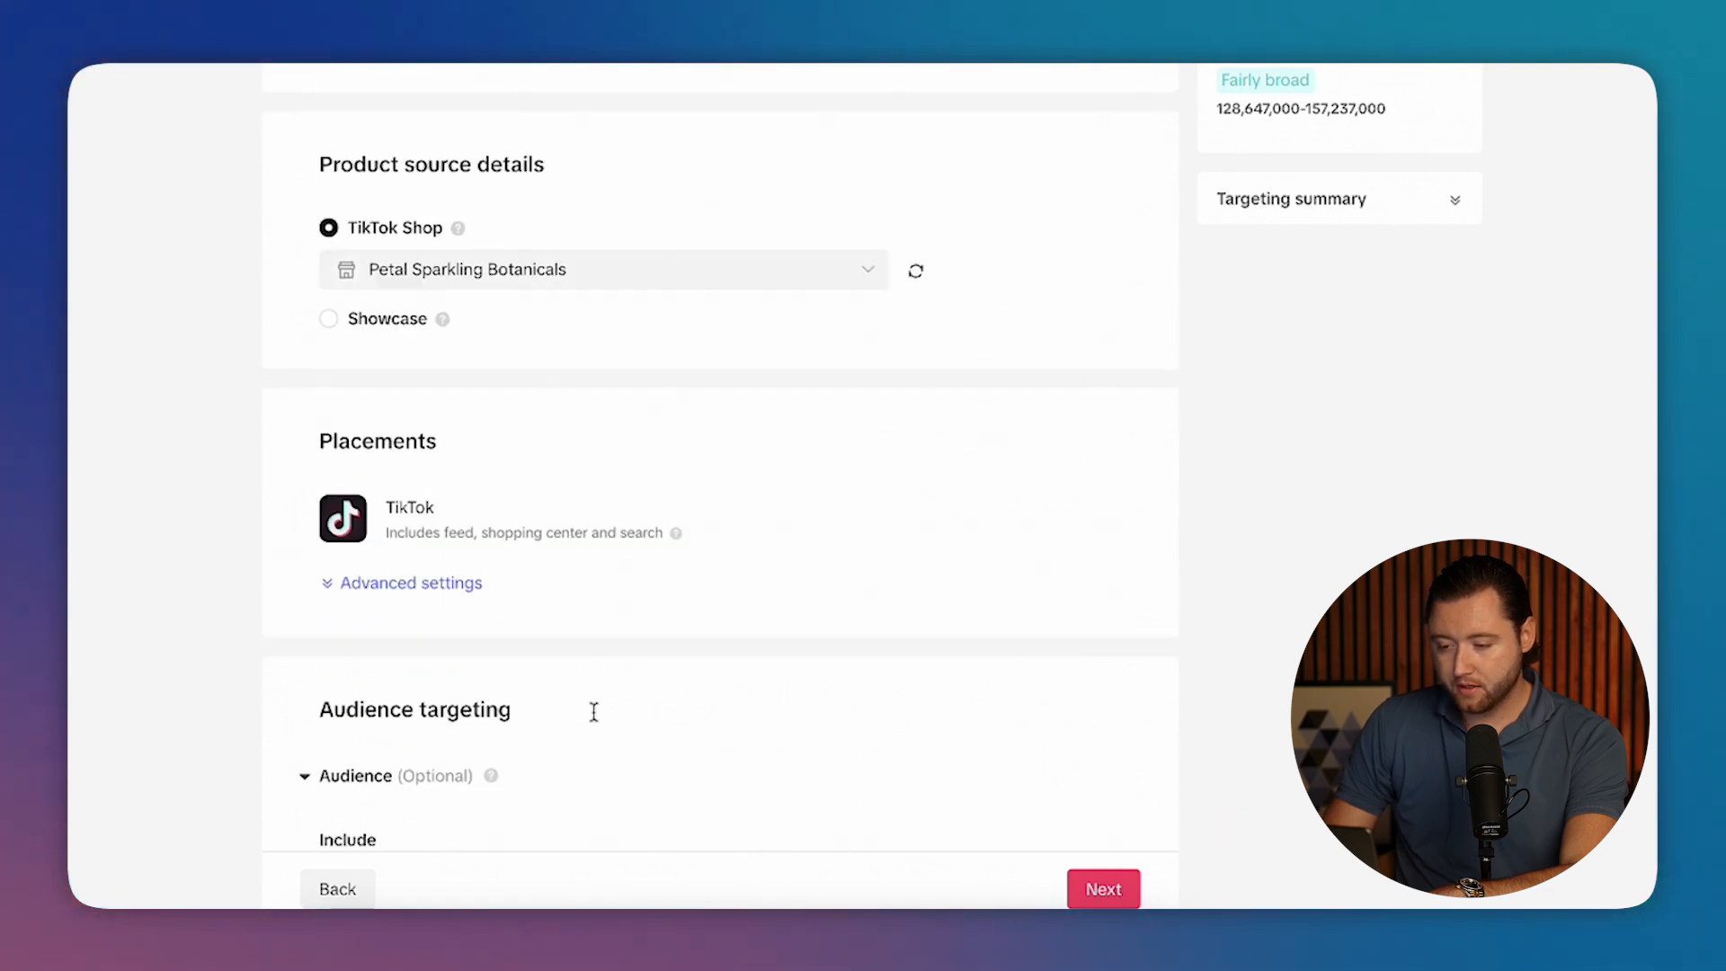
left_click(410, 583)
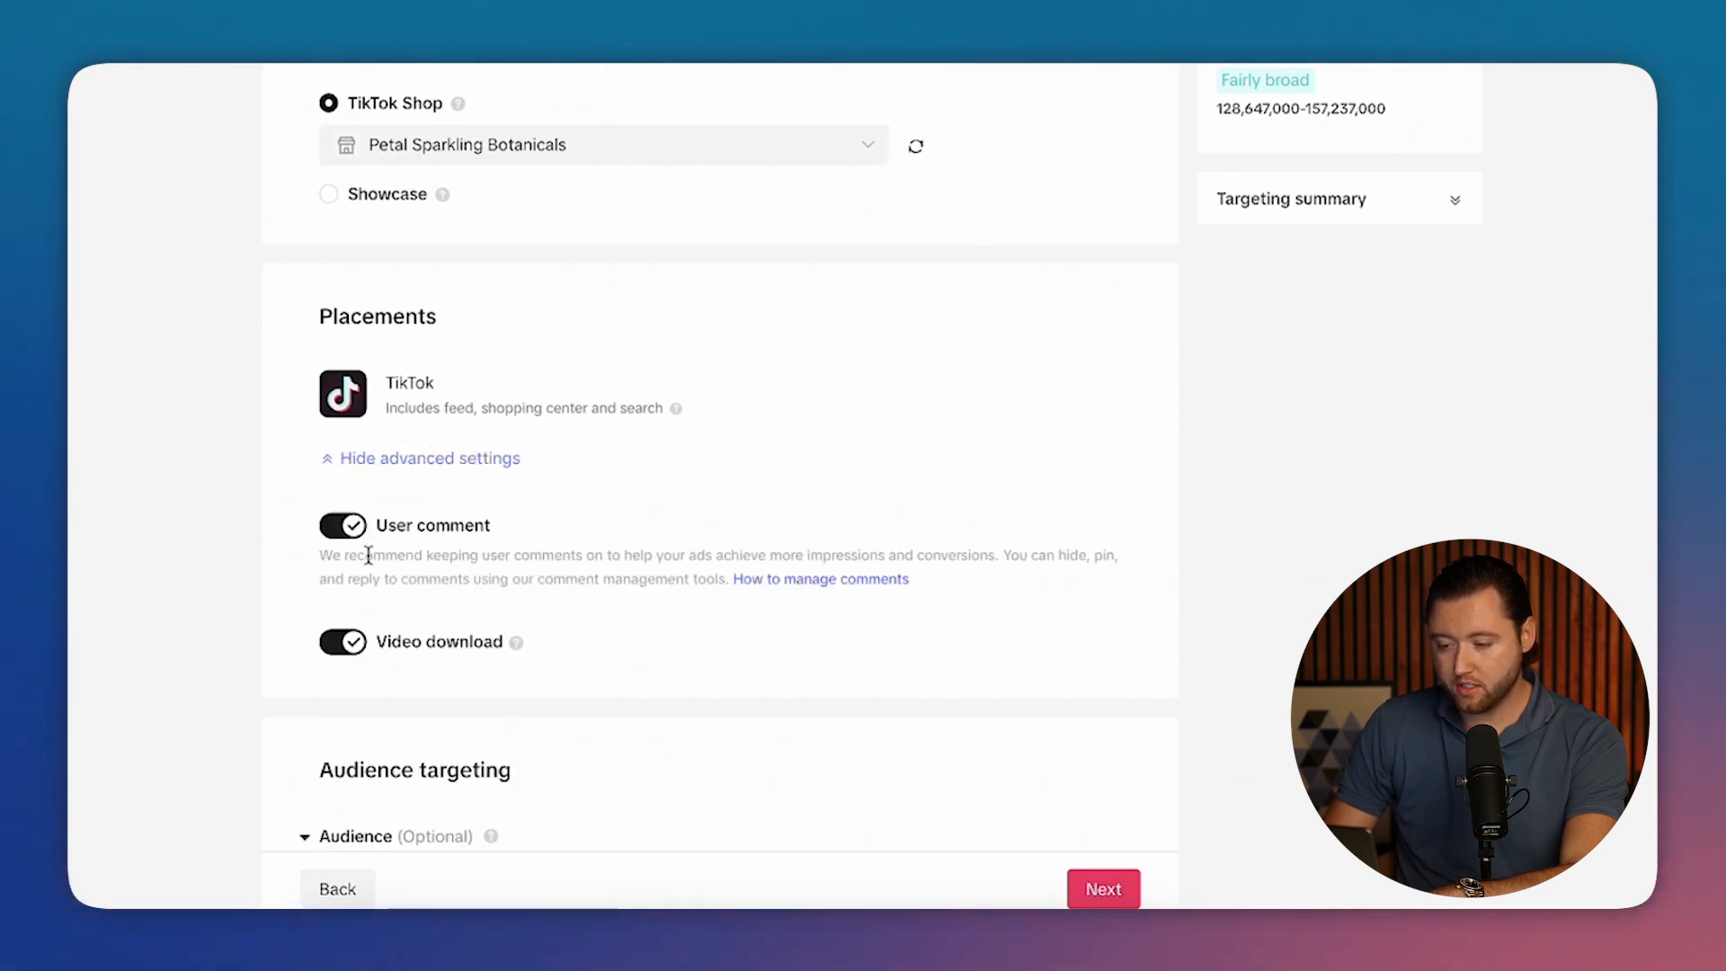
scroll("down", 3)
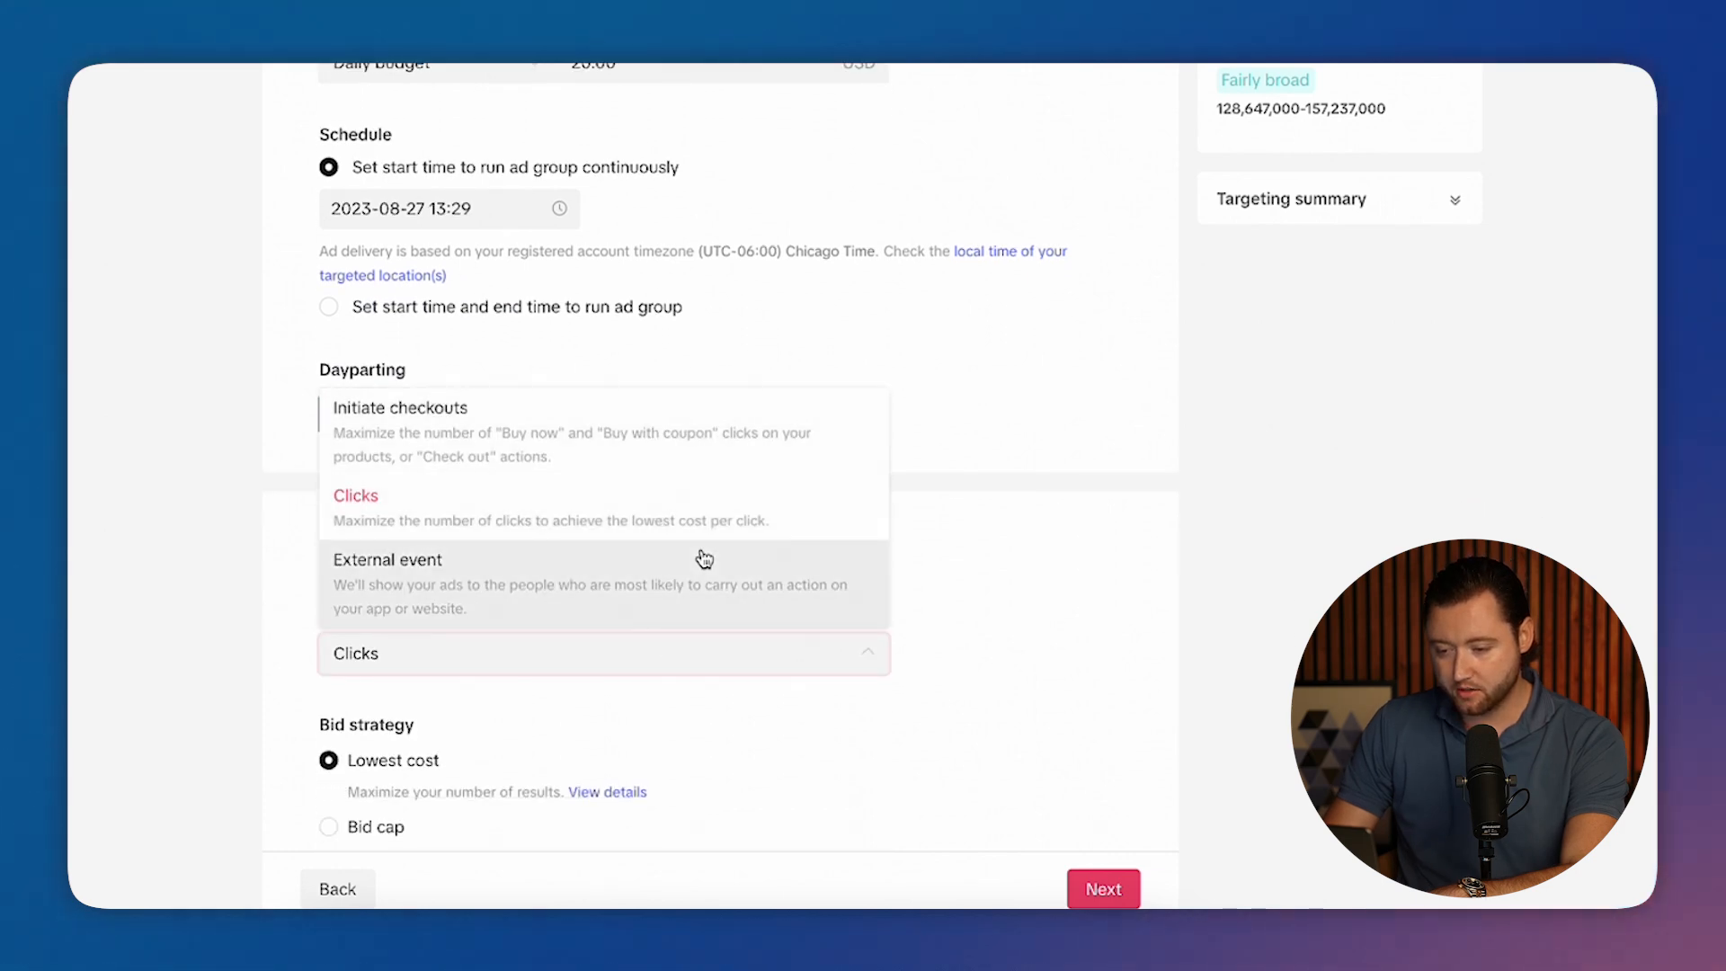
left_click(399, 408)
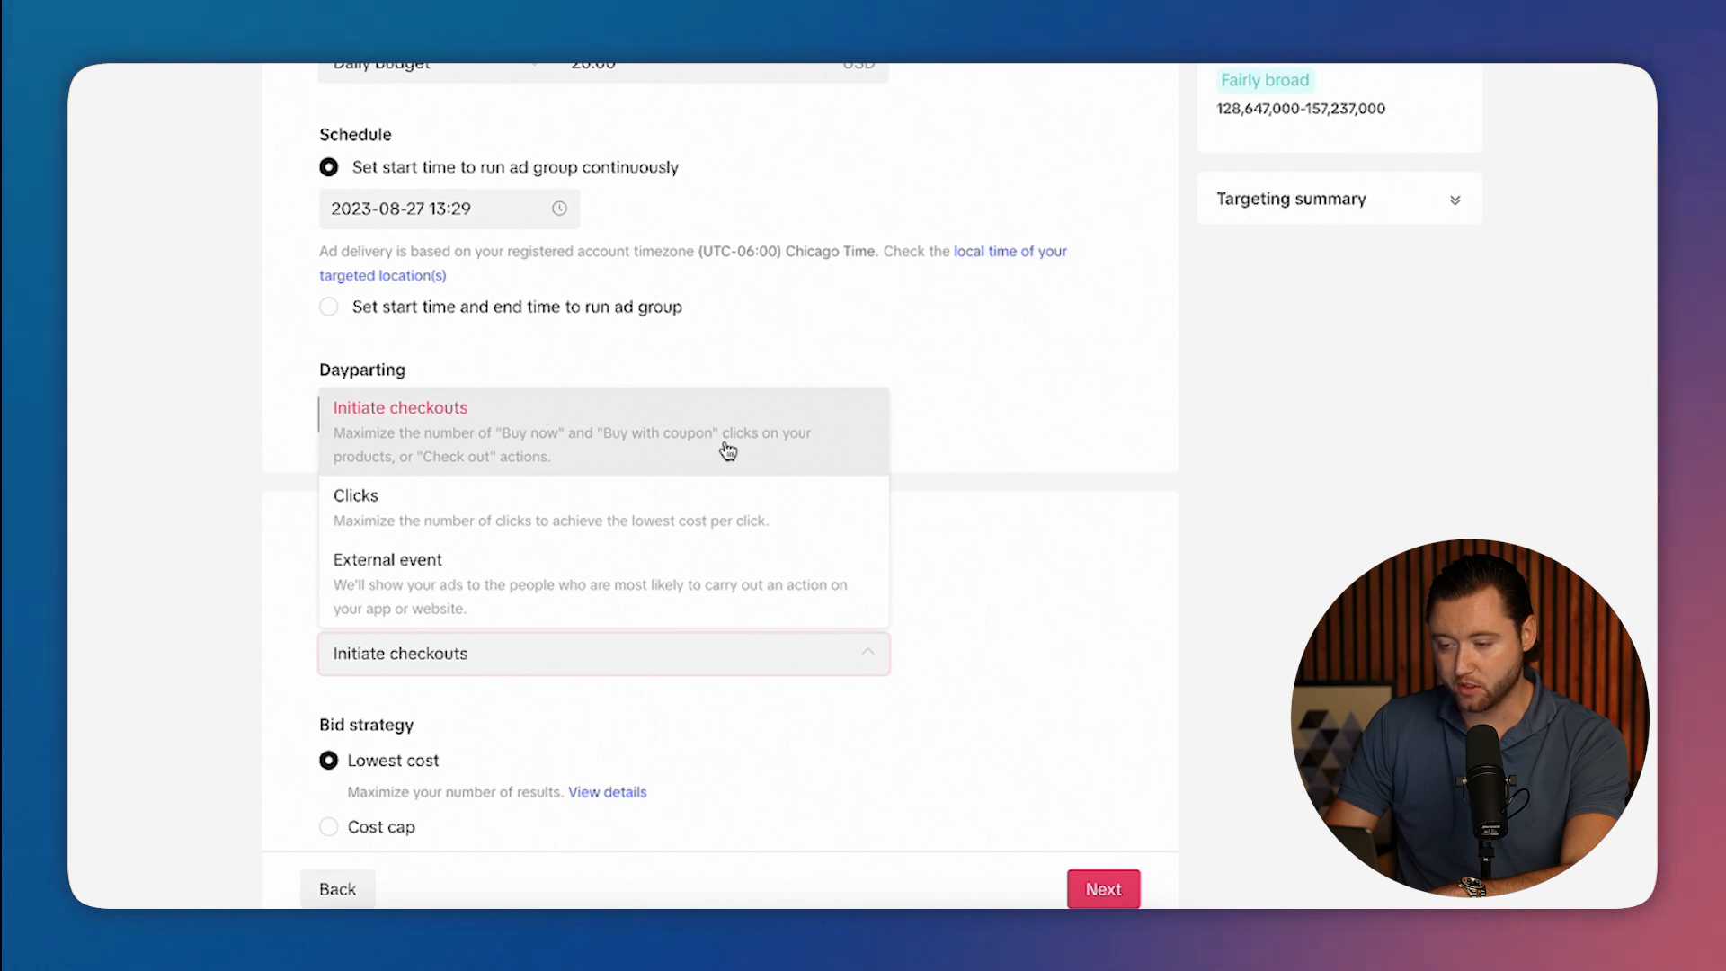
mouse_move(581, 458)
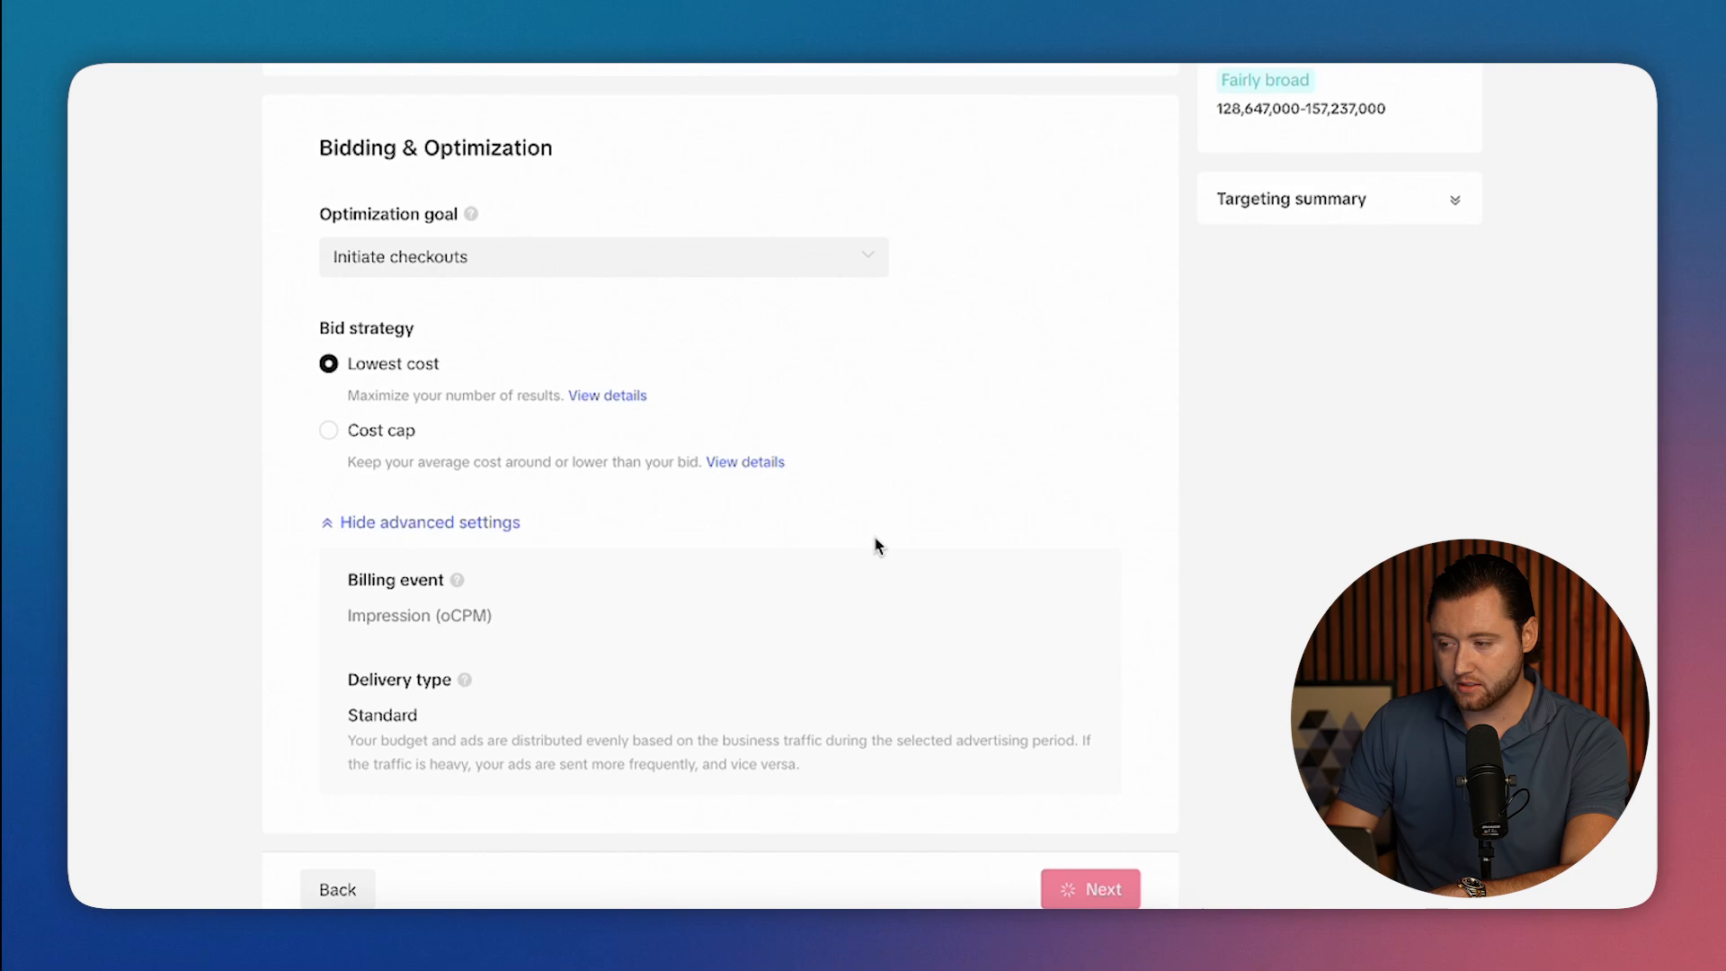
left_click(1089, 888)
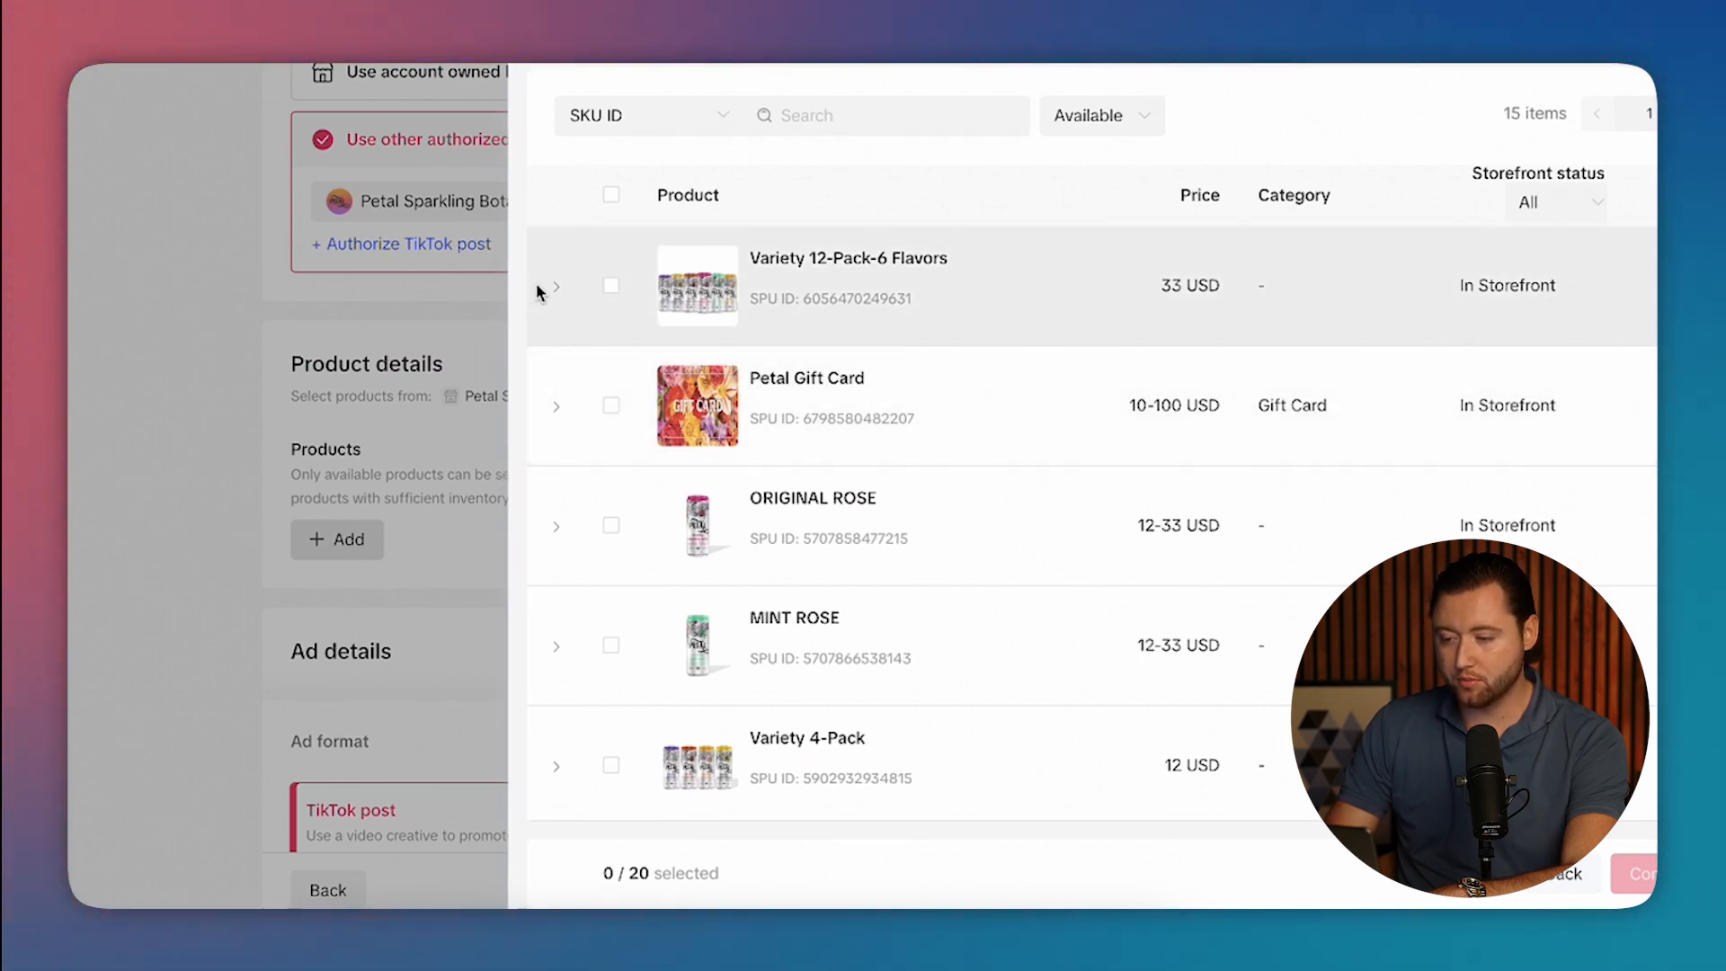
Promote Variety 12-Pack-6 Flavors with the video creative and try Shop now in the preview.
left_click(611, 286)
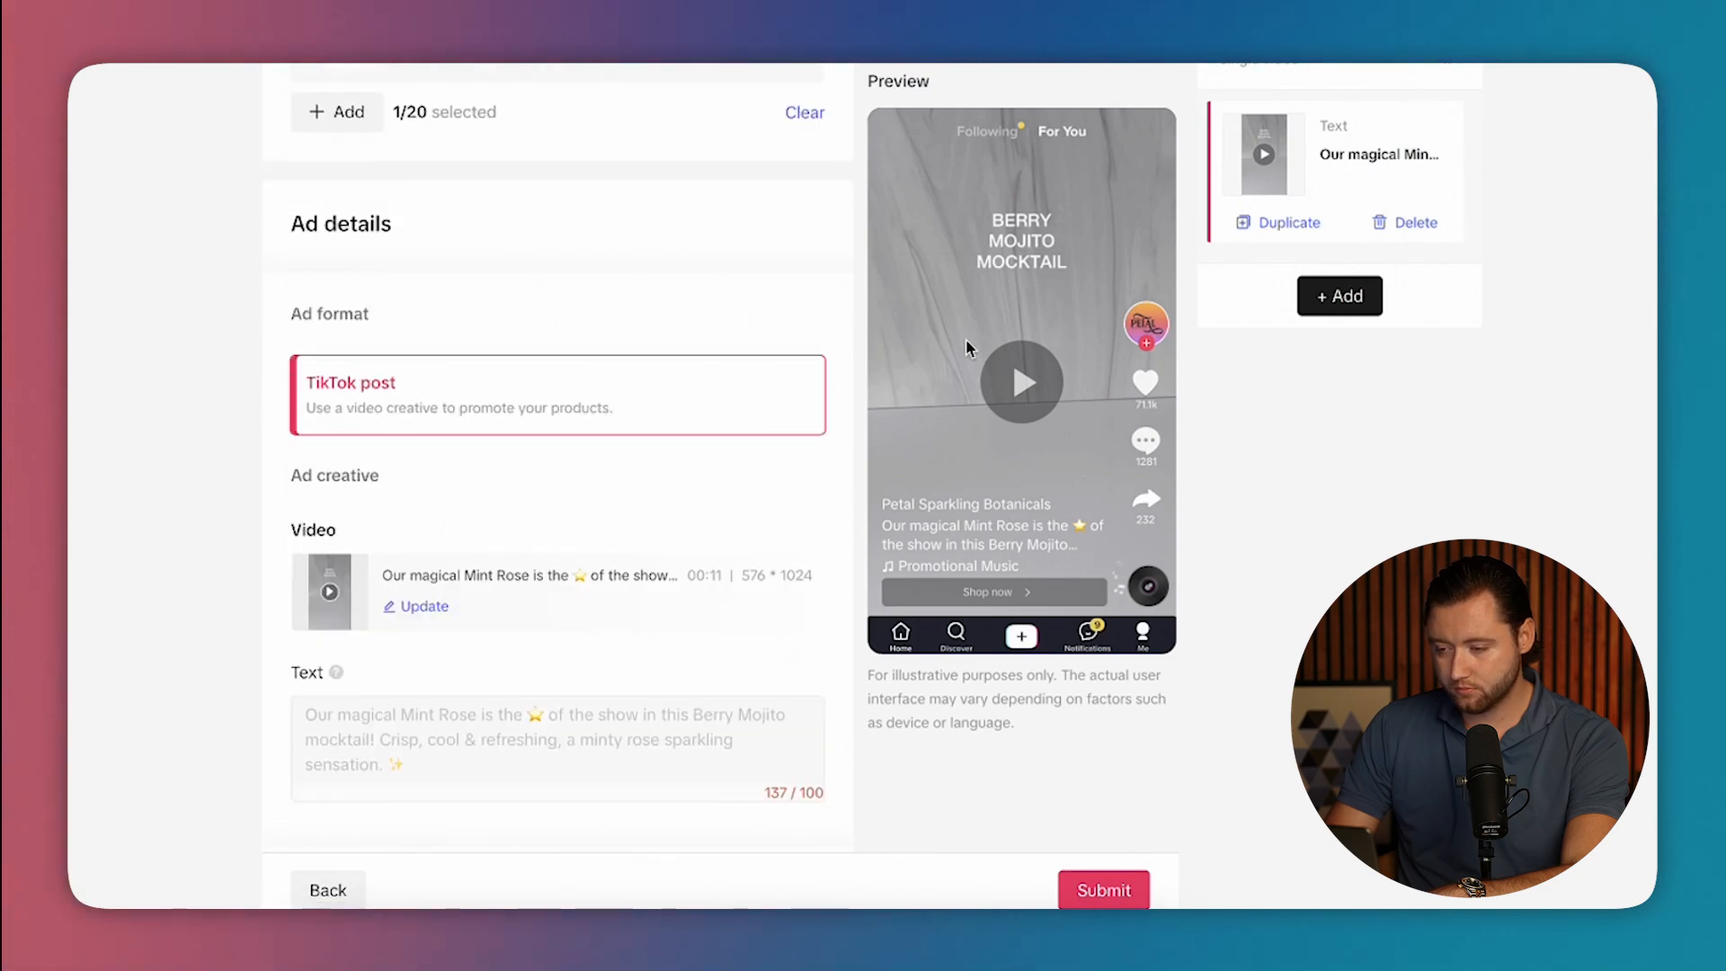
scroll("down", 3)
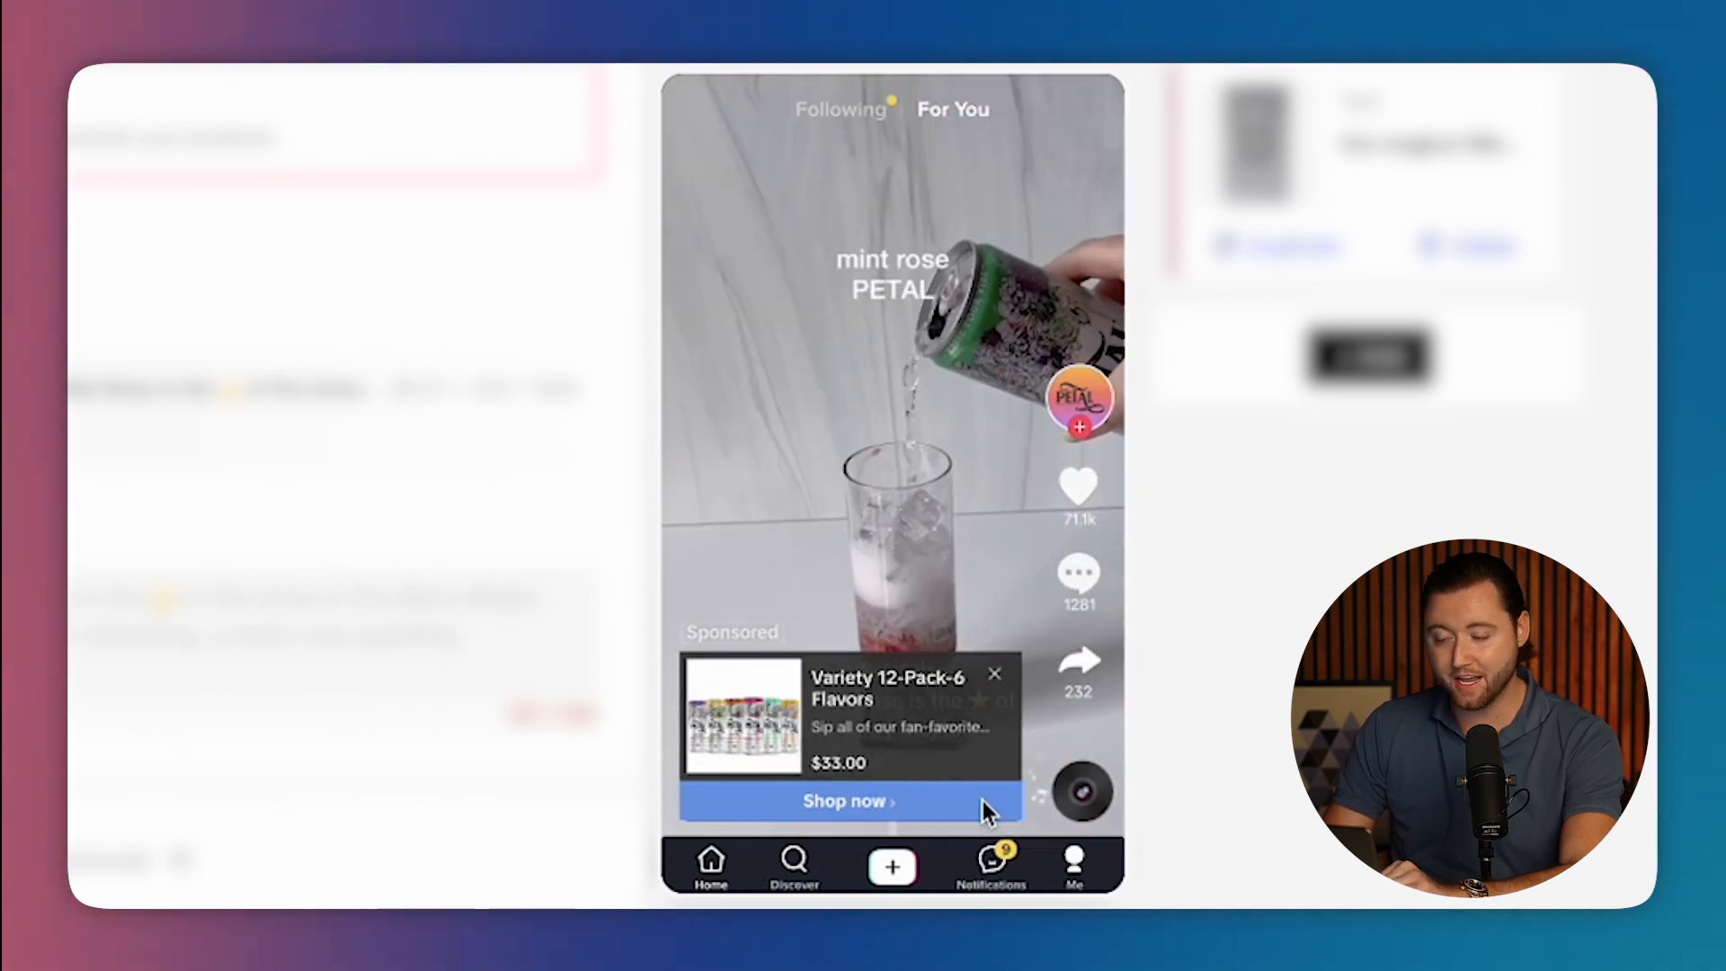
left_click(847, 800)
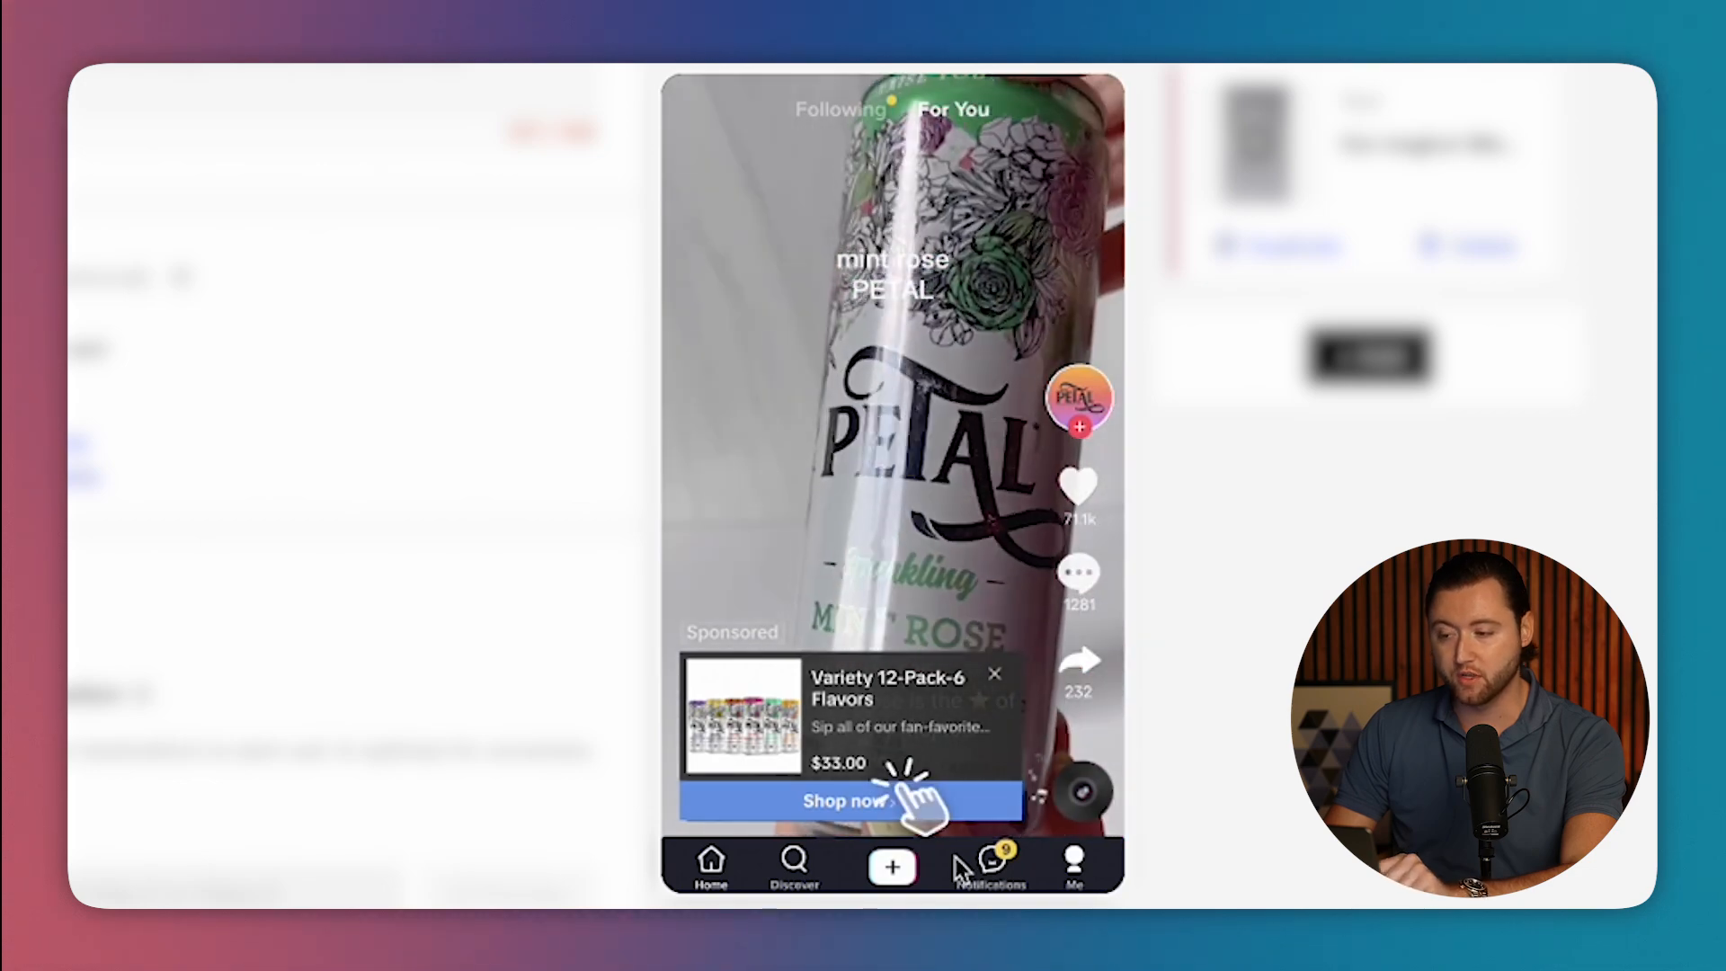
left_click(848, 800)
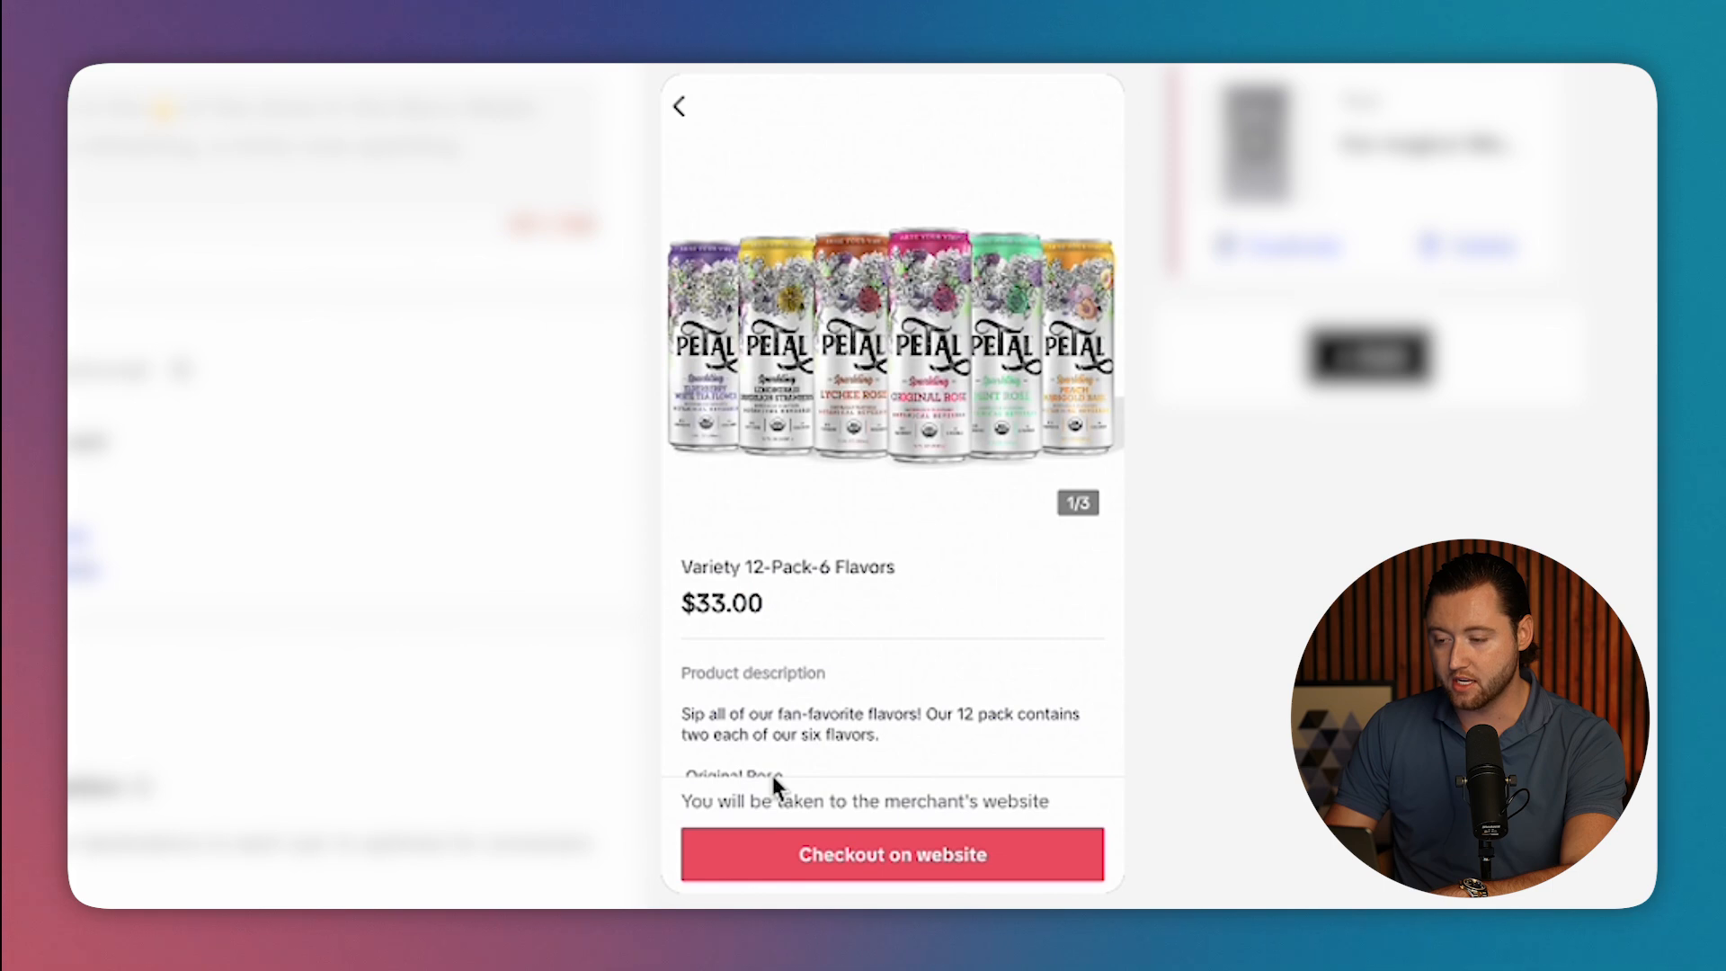
mouse_move(980, 468)
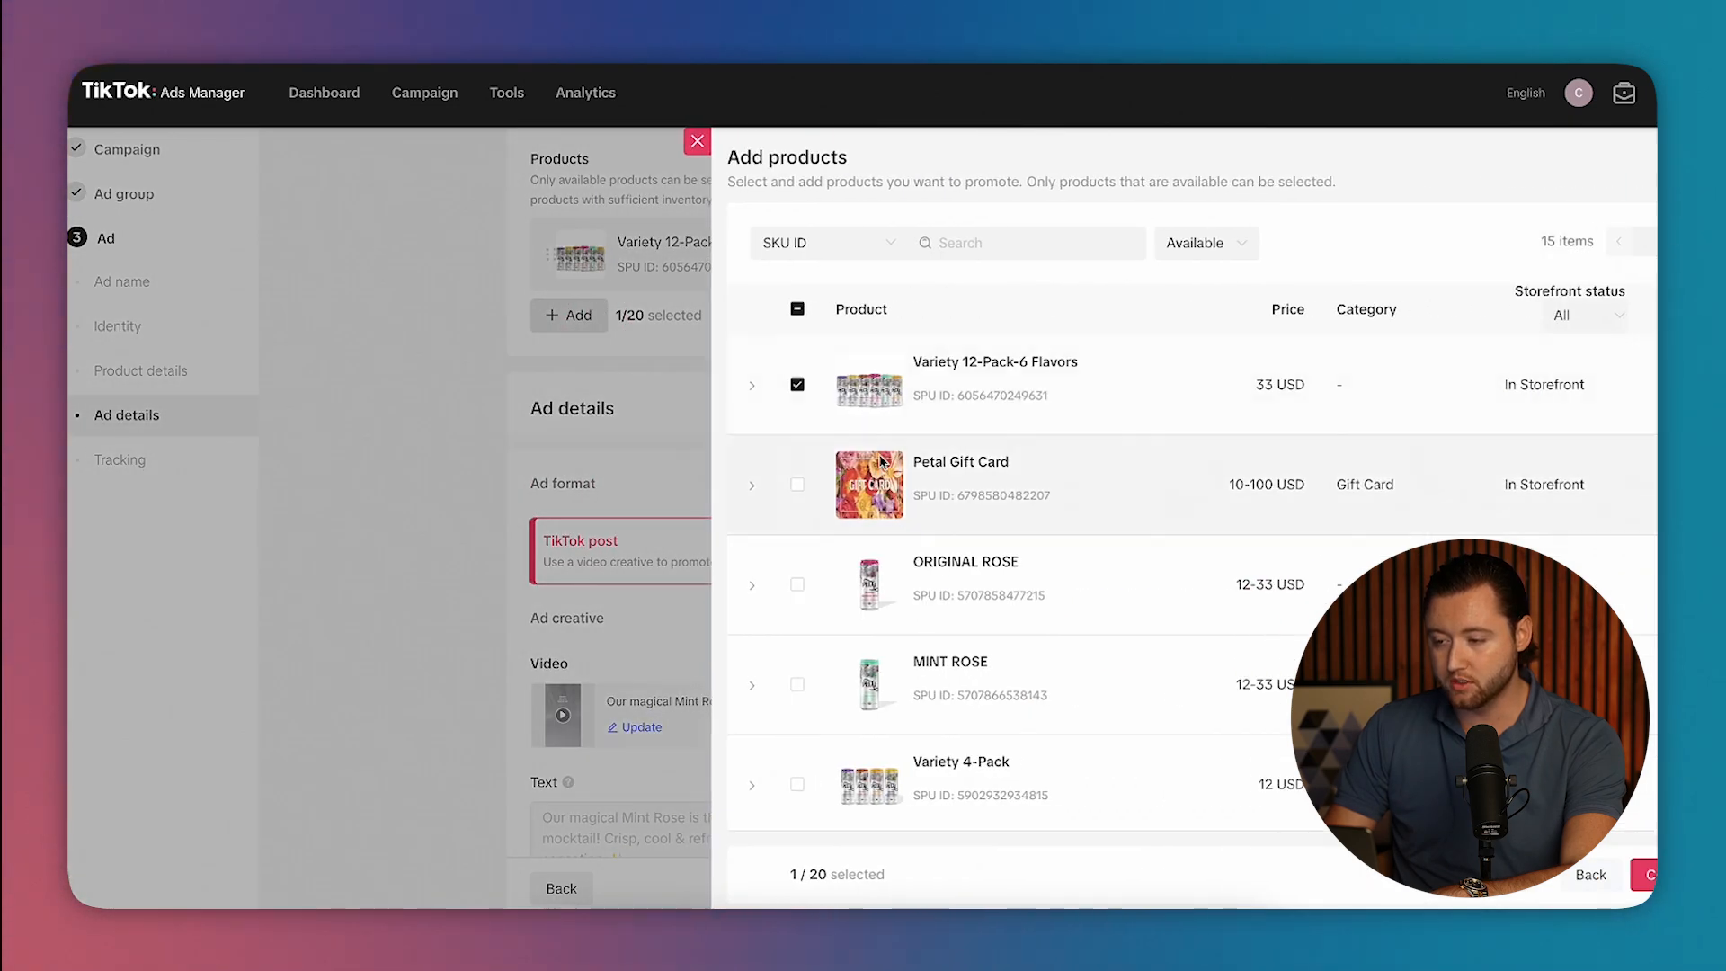
Add ORIGINAL ROSE and MINT ROSE as promoted products and review the form down to Submit.
left_click(797, 583)
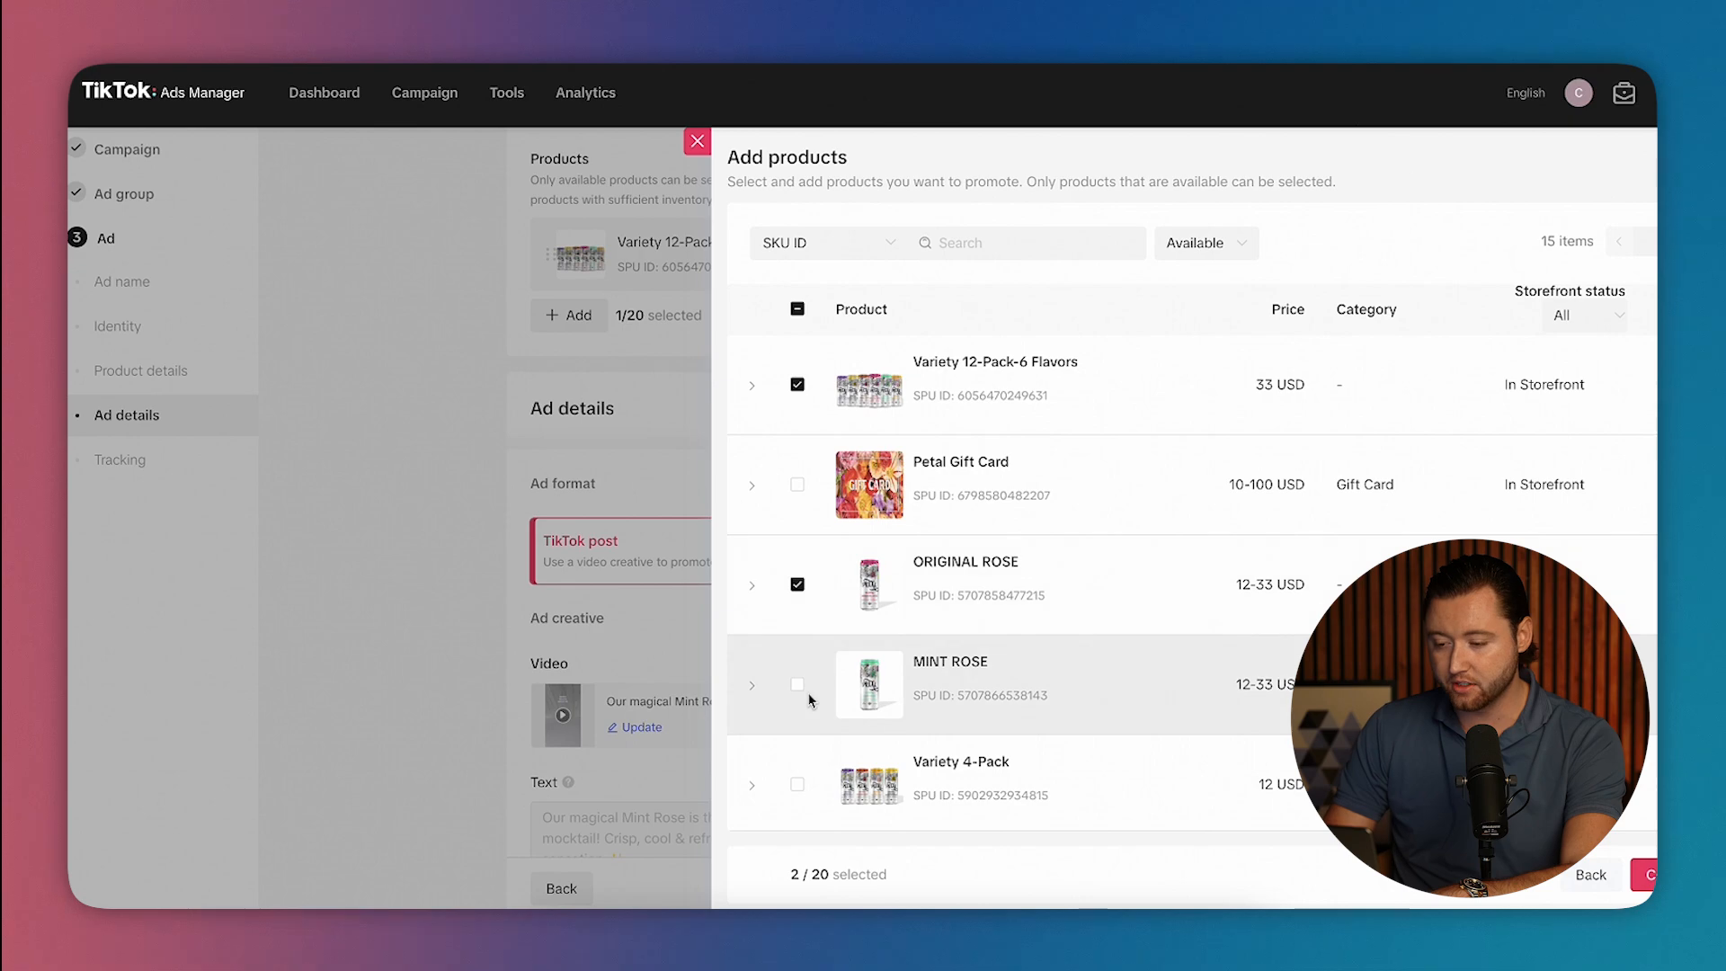
left_click(797, 683)
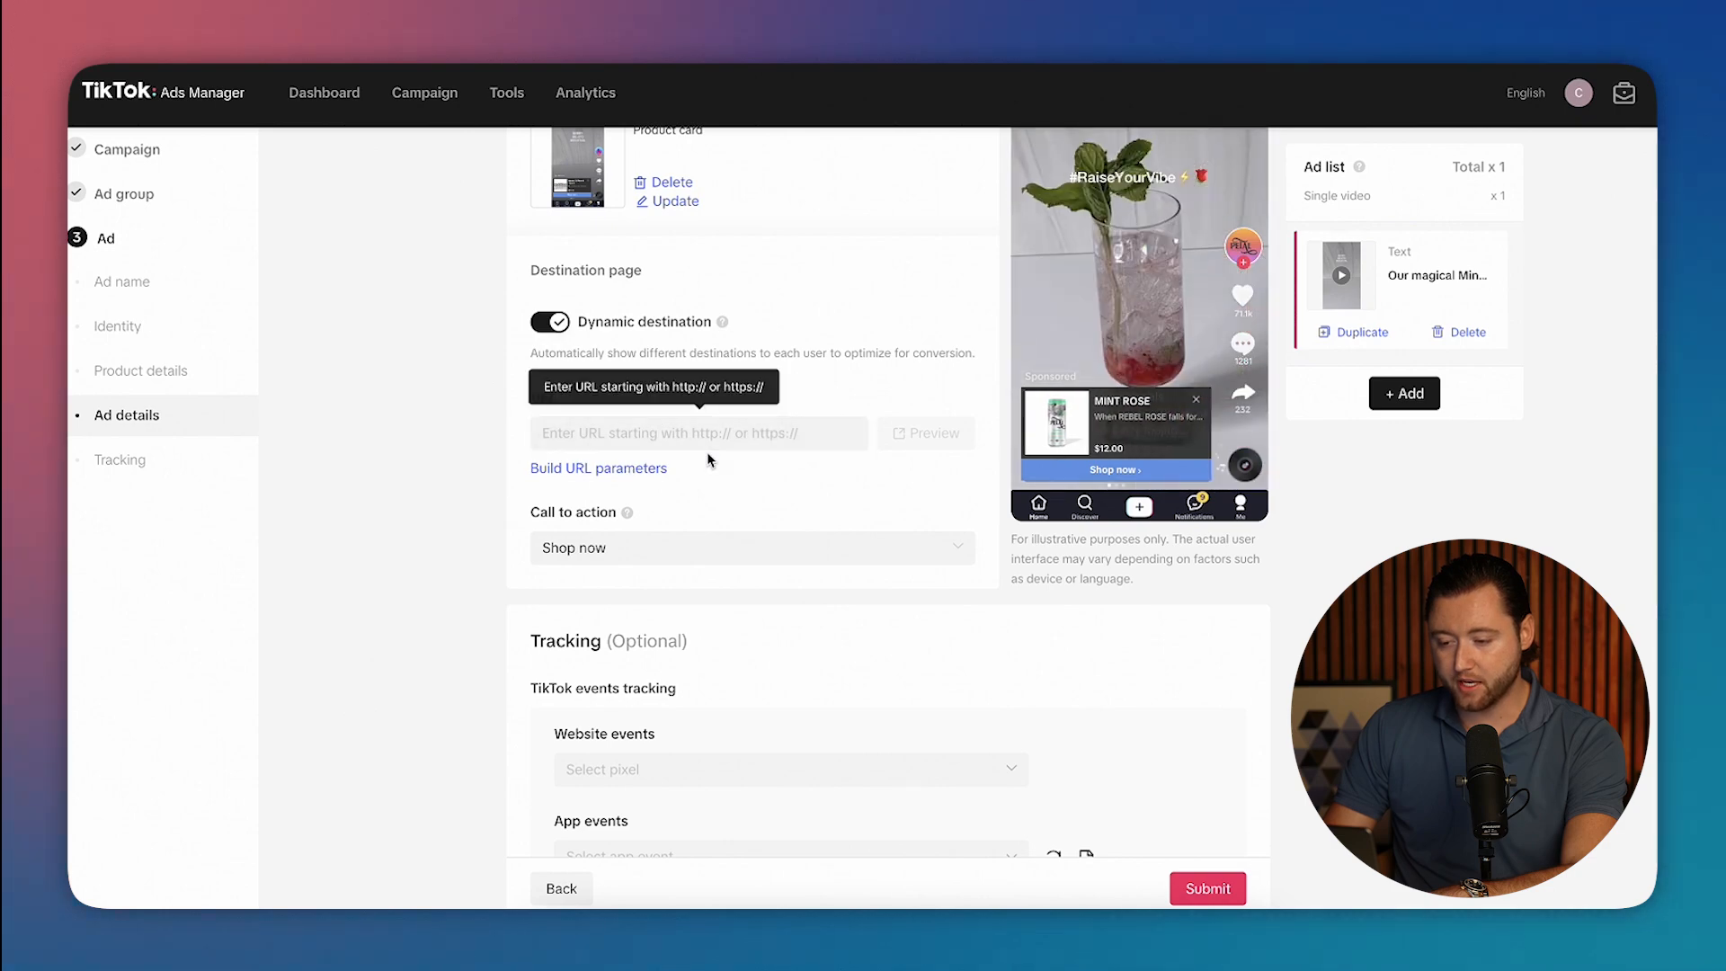
scroll("down", 3)
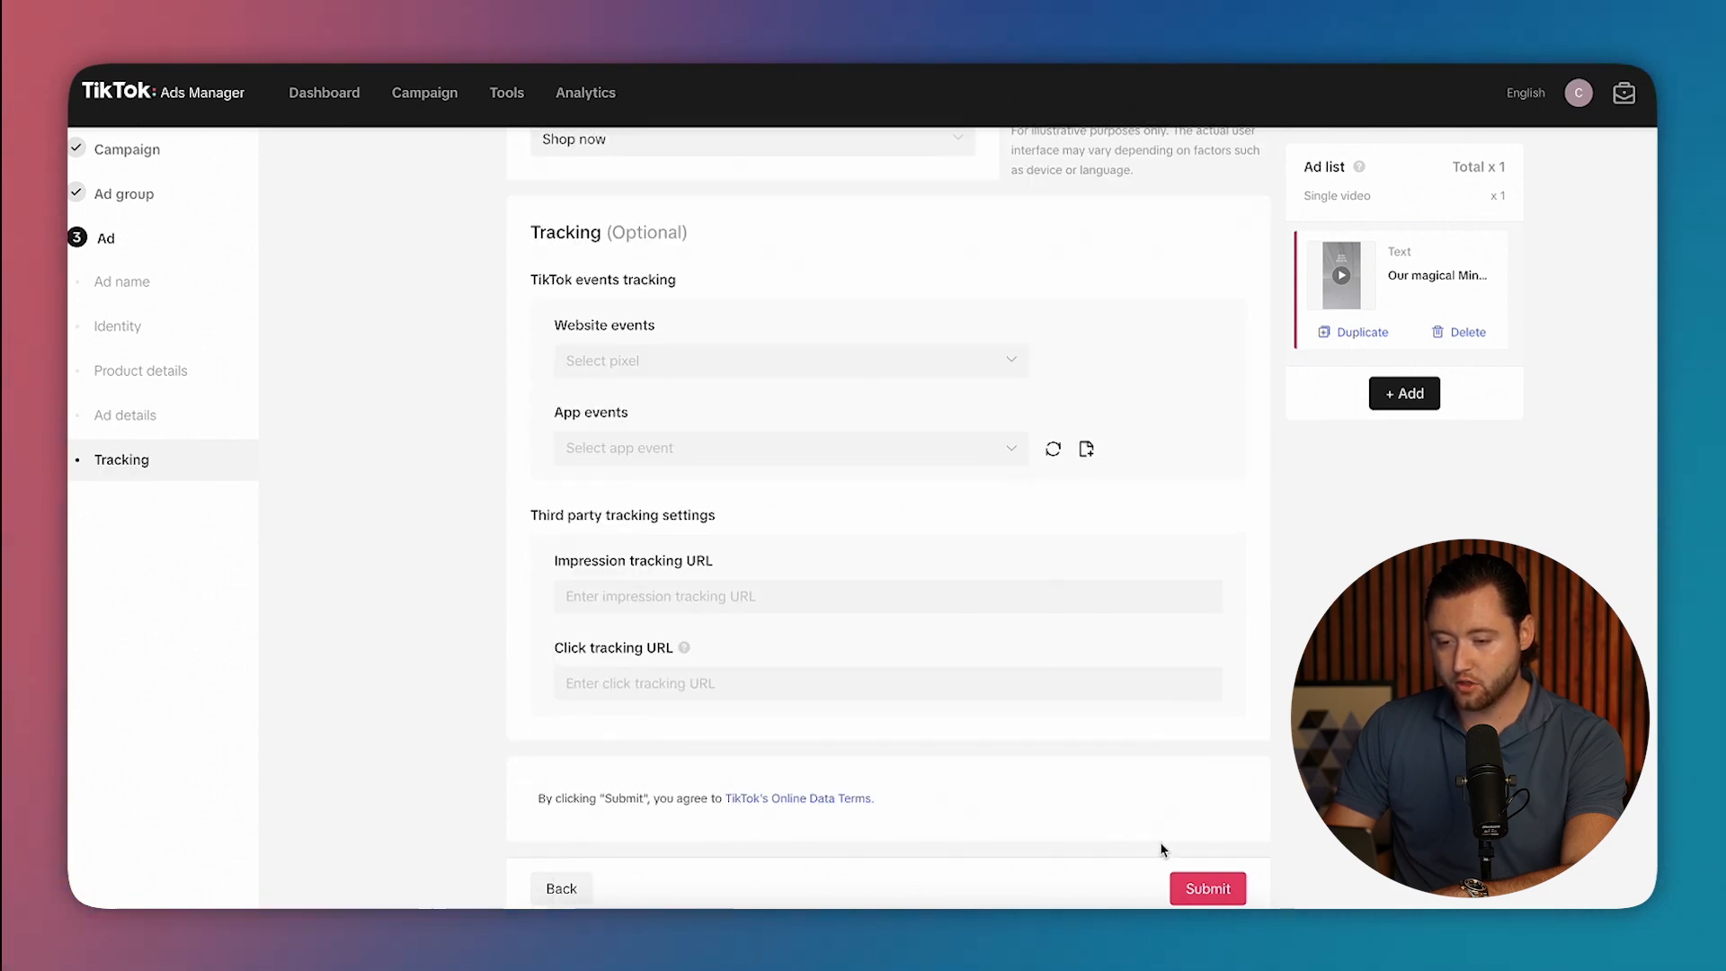
scroll("up", 3)
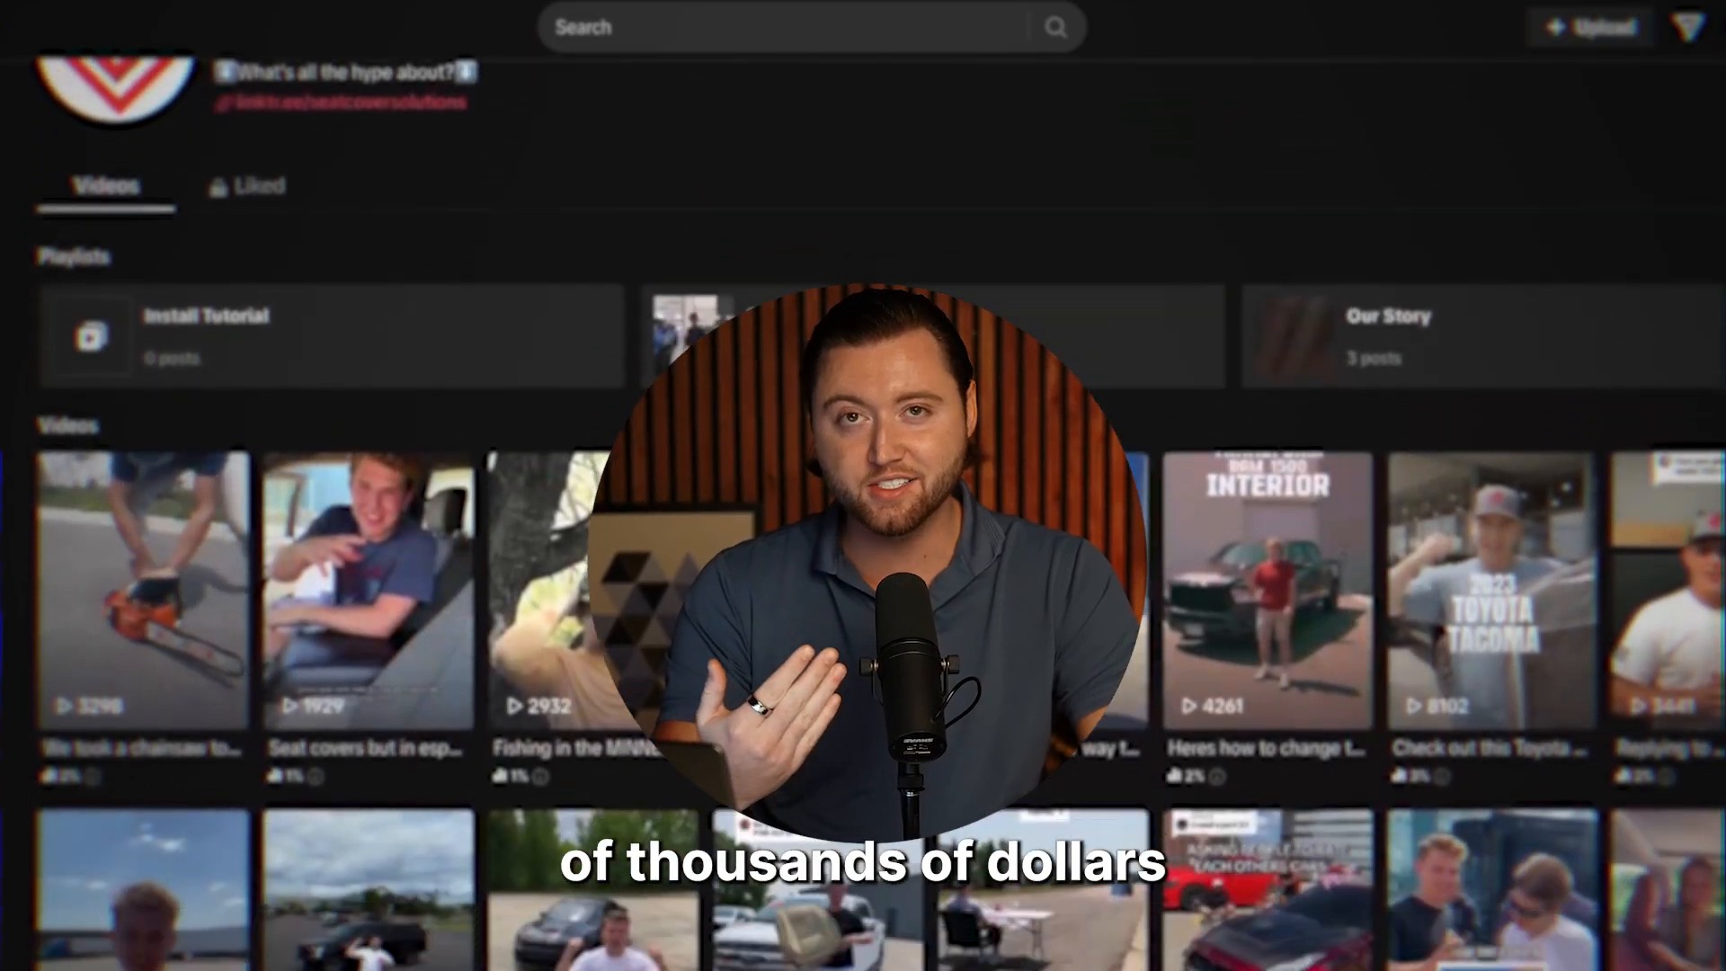
scroll("down", 3)
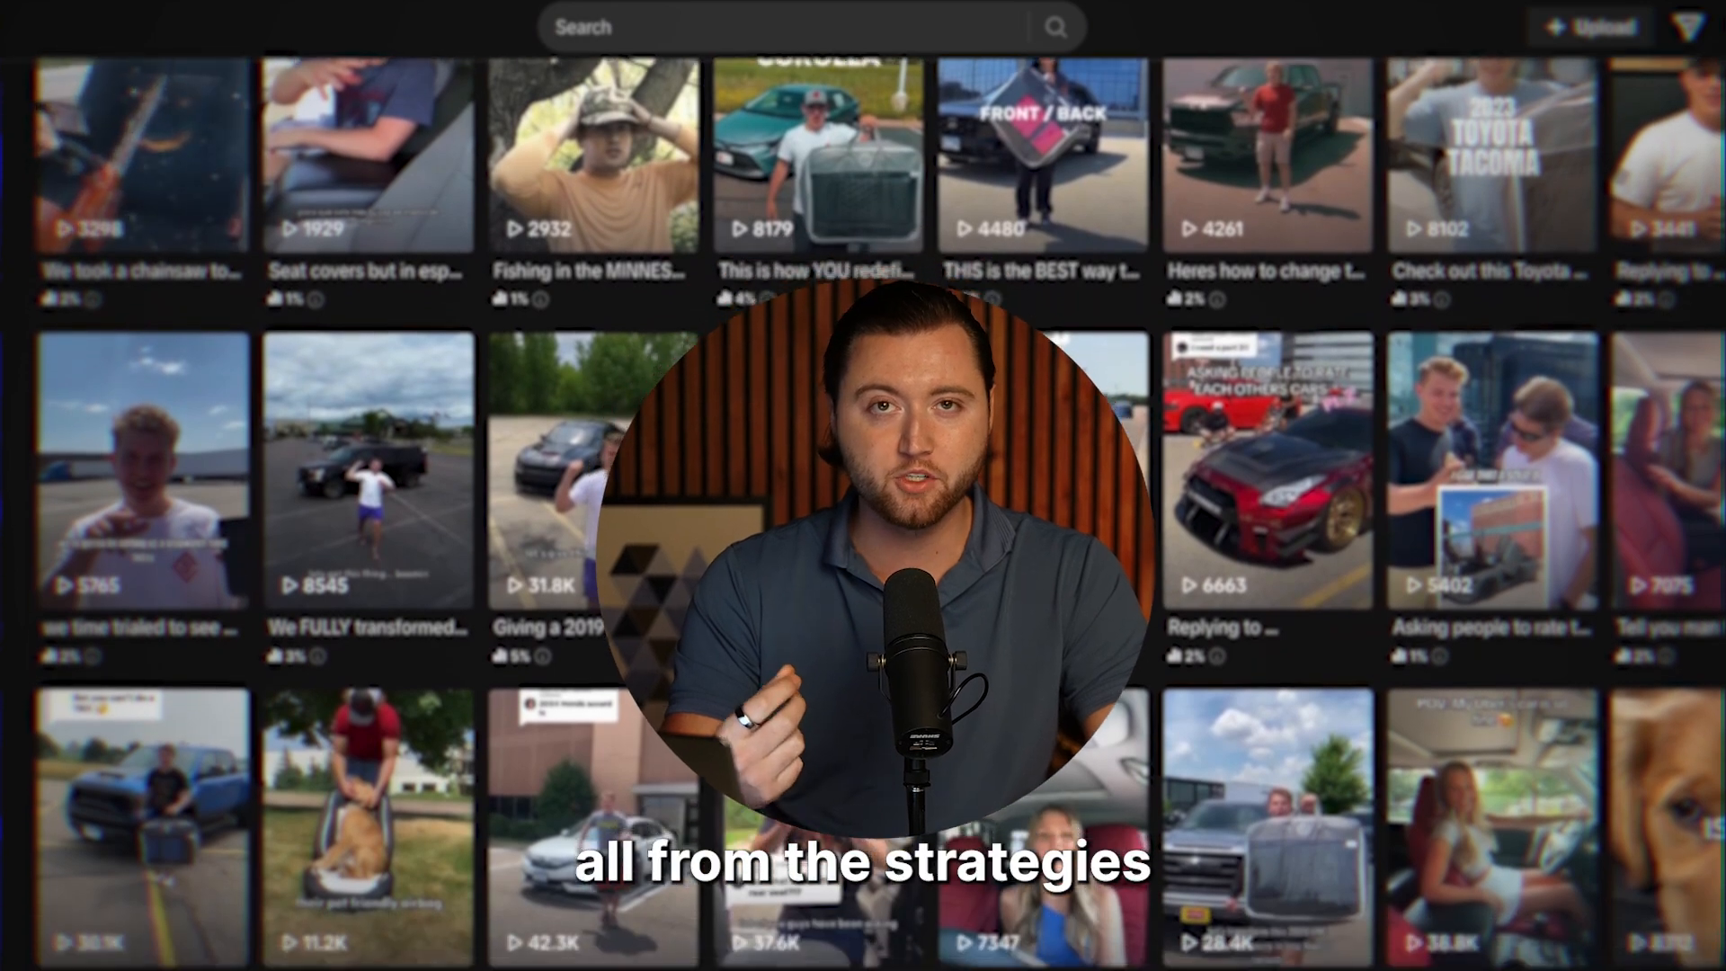
scroll("down", 3)
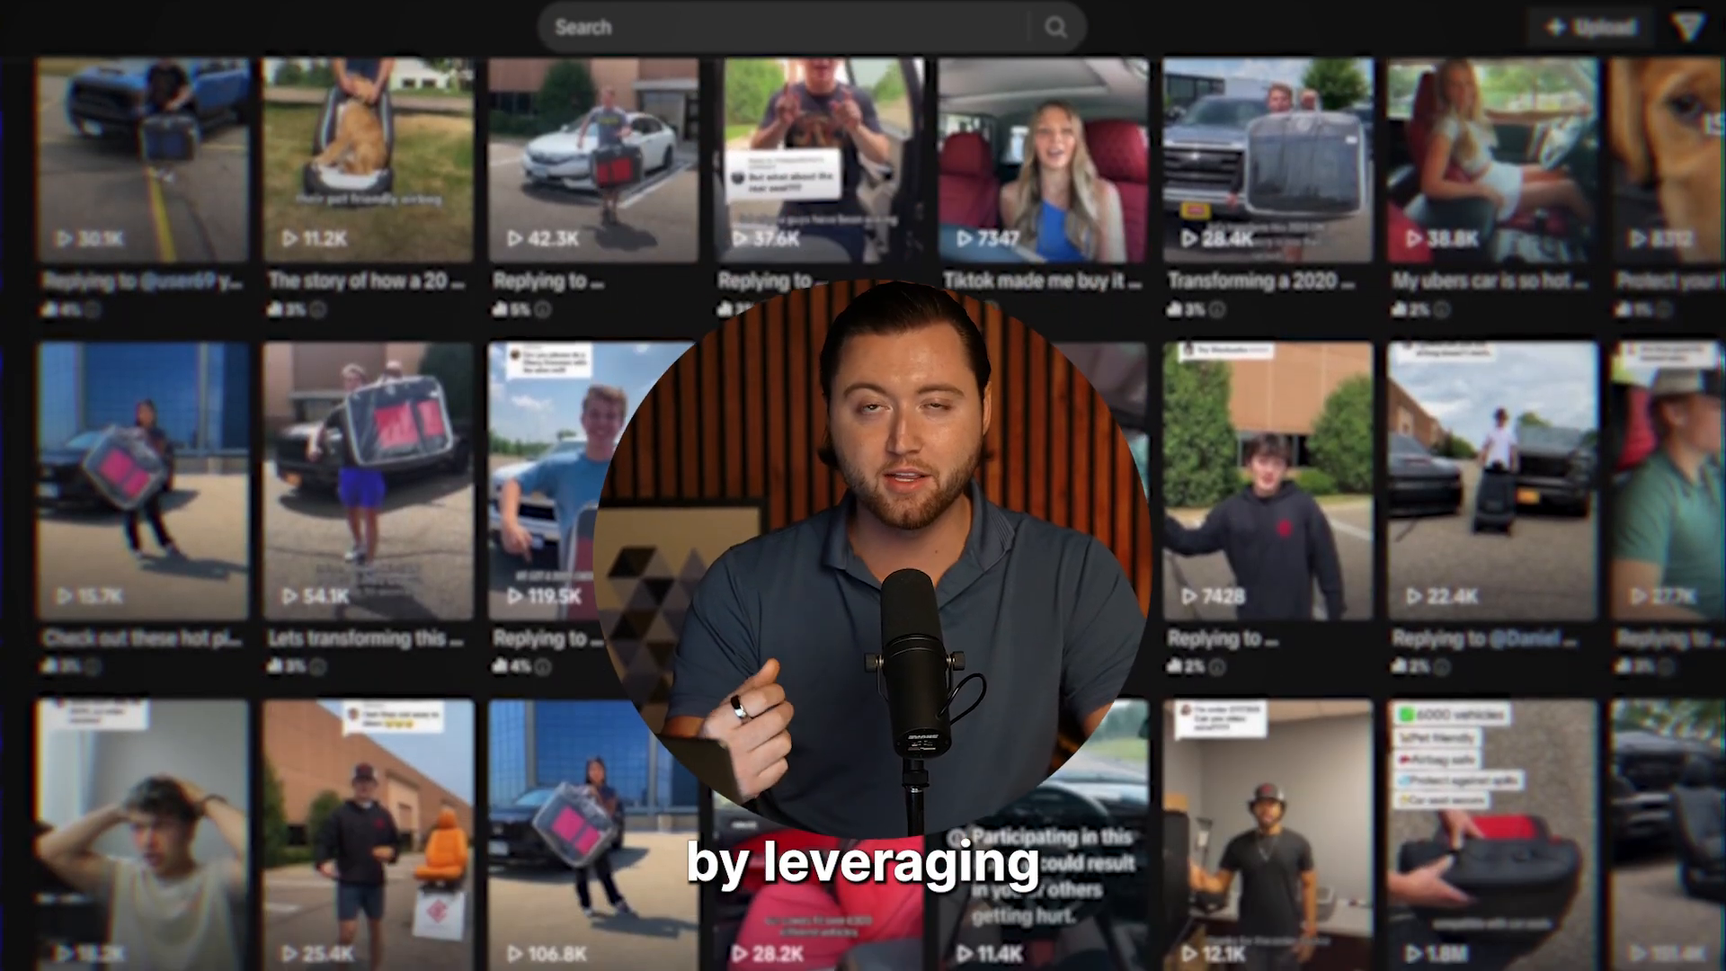